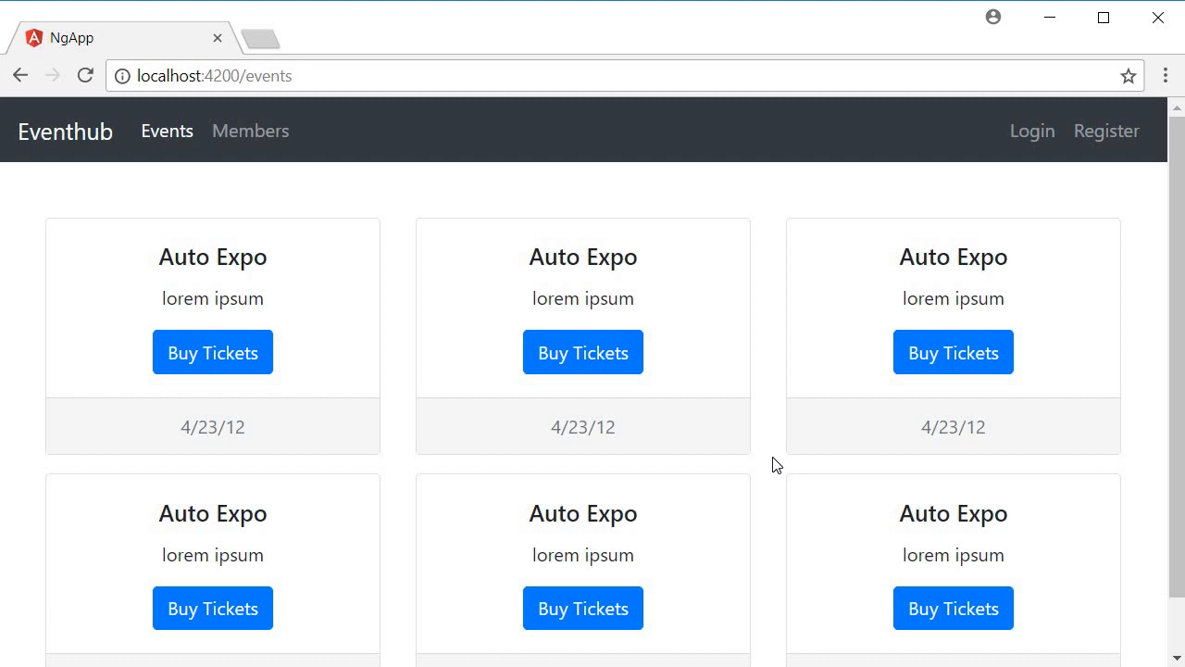
mouse_move(1099, 174)
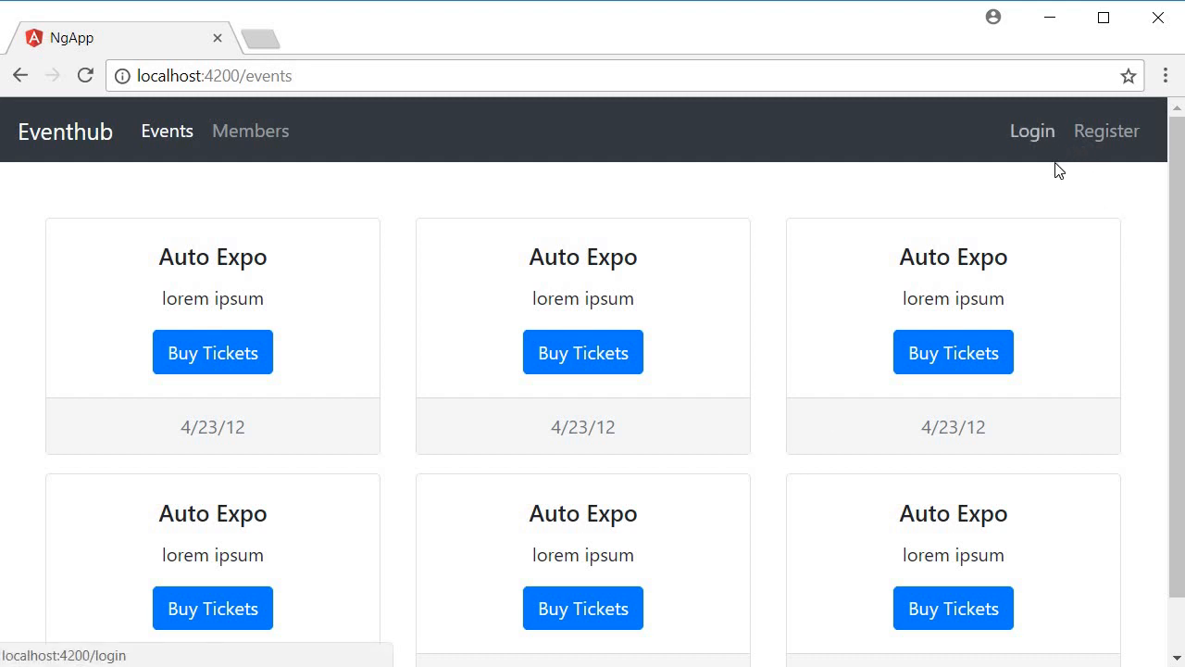
mouse_move(633, 463)
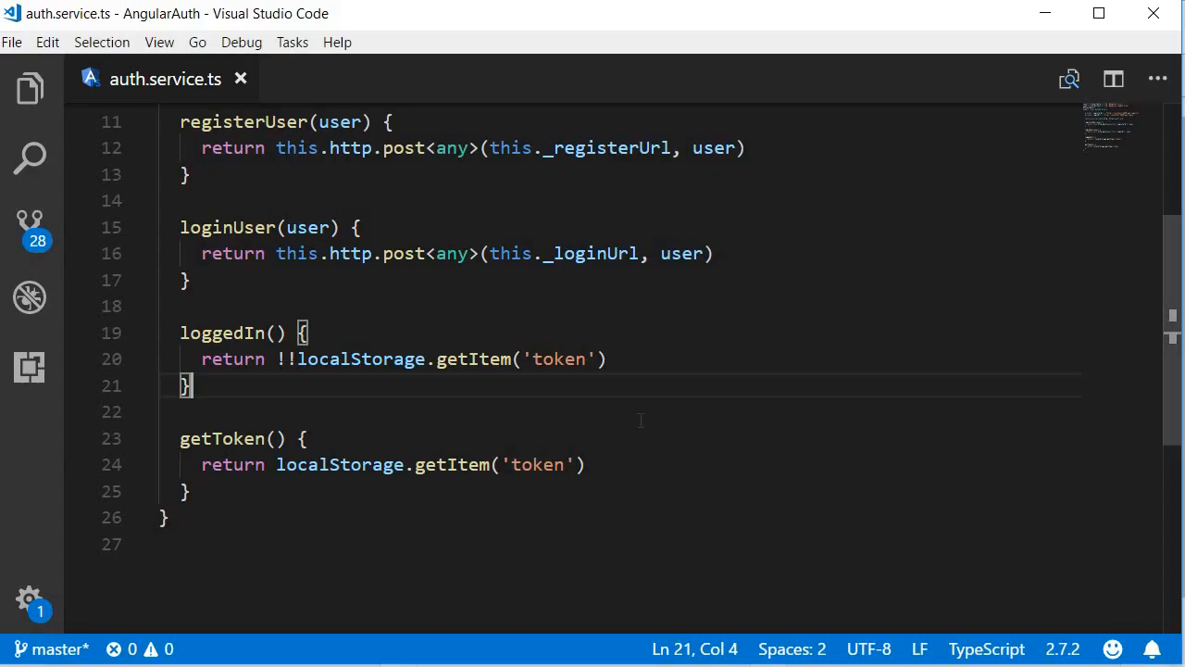
- In app.component.ts, import AuthService from './auth.service' and inject it as private _authService
text(app)
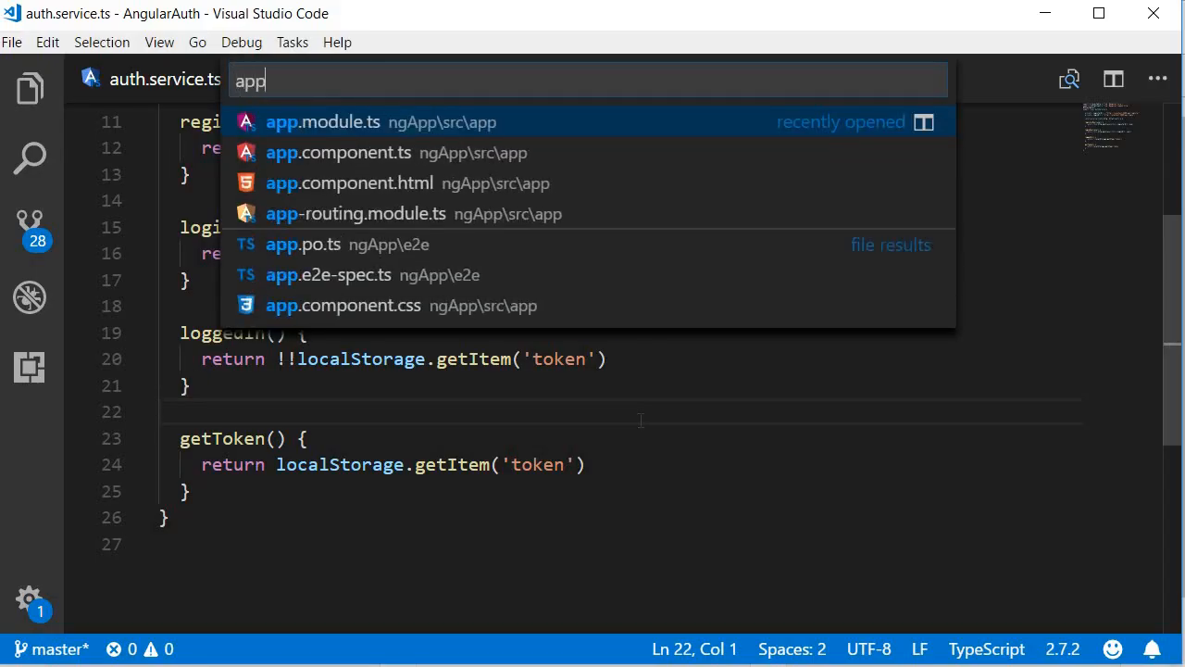
click(337, 152)
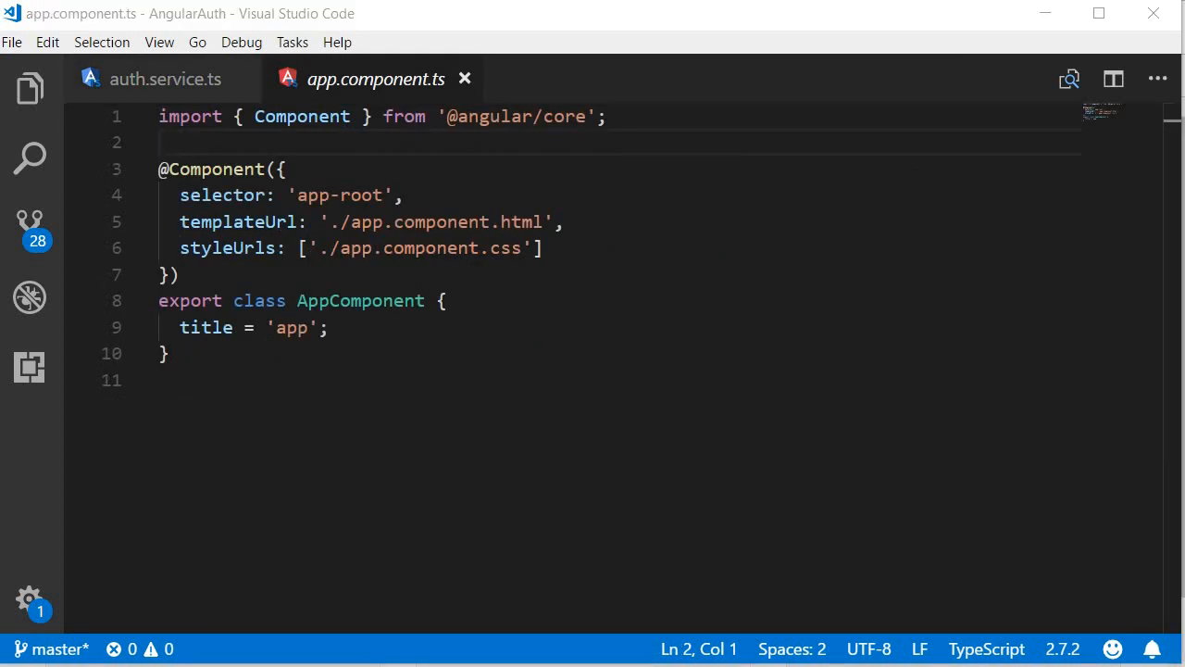
text(import { AuthService } from './auth.service';)
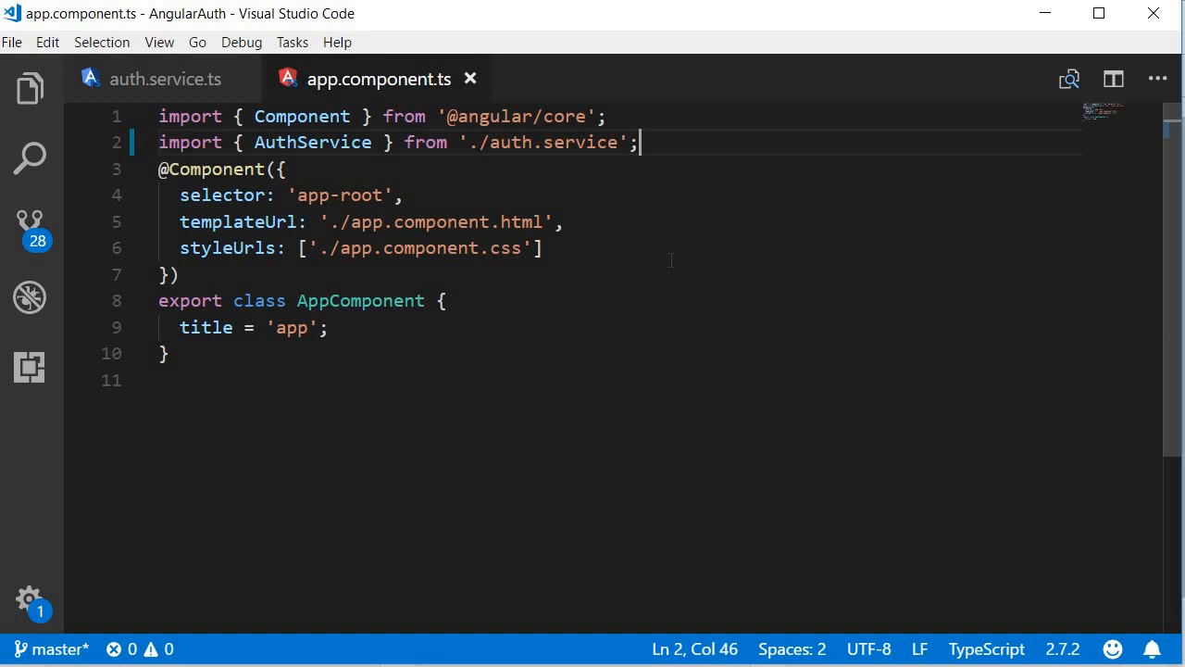
key(Enter)
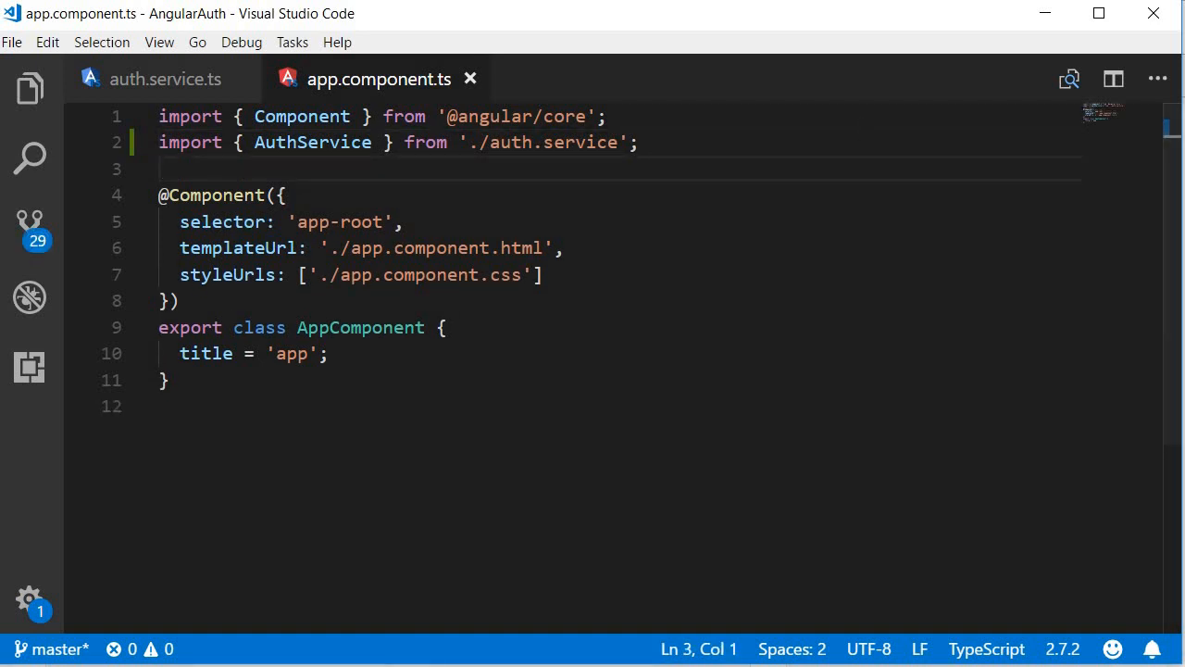
text(constructor(private _authService: AuthService){})
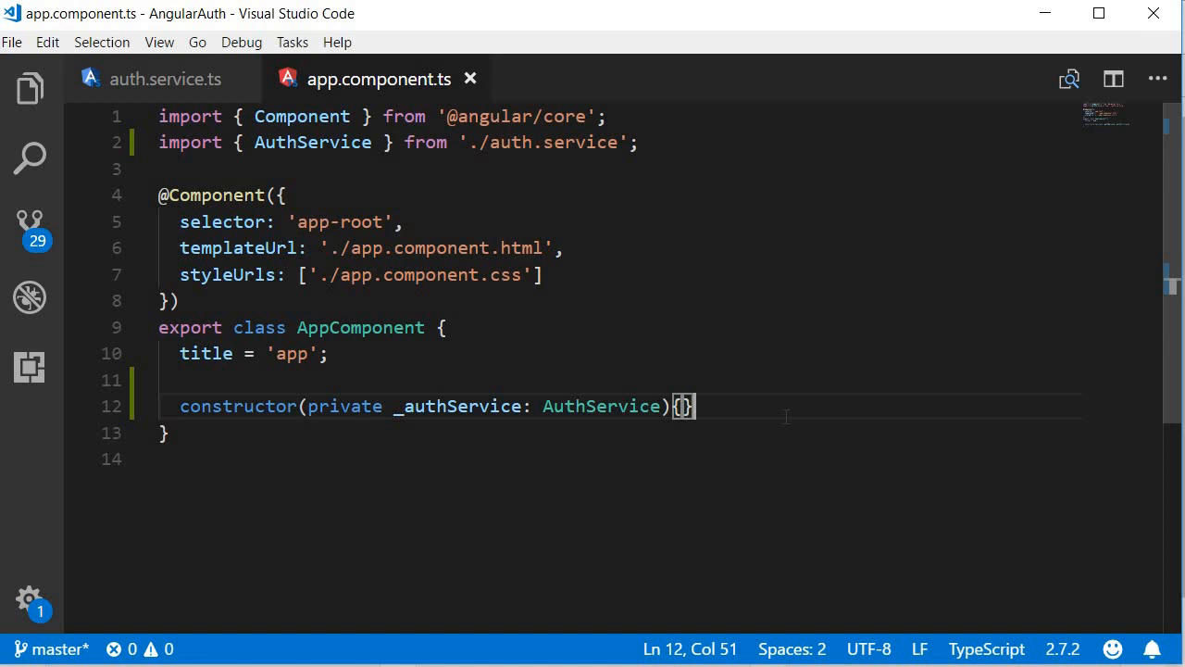
key(ctrl+p)
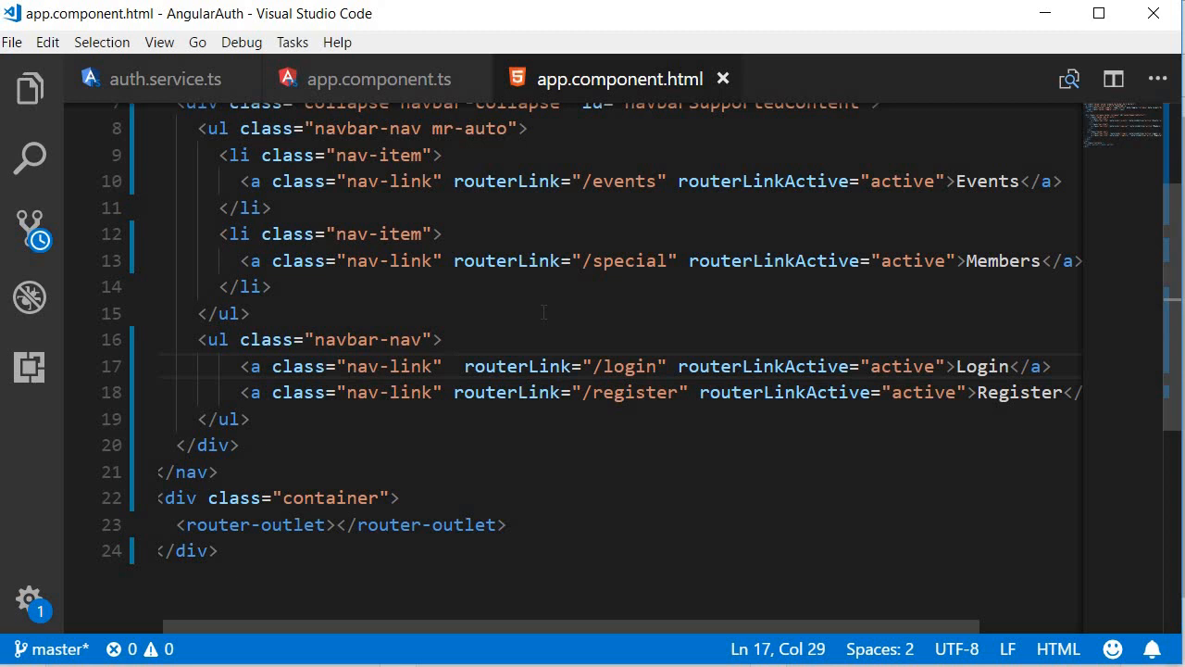
- Add *ngIf="!_authService.loggedIn()" to both the Login and Register anchors
text(*ngIf="")
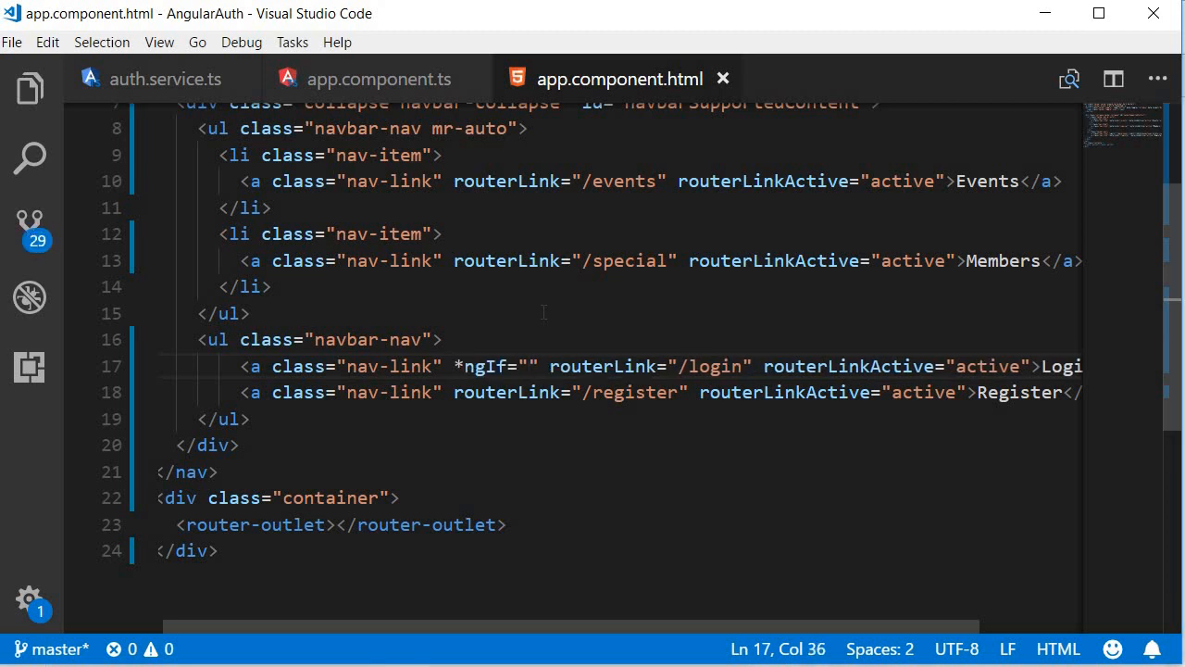
text(!)
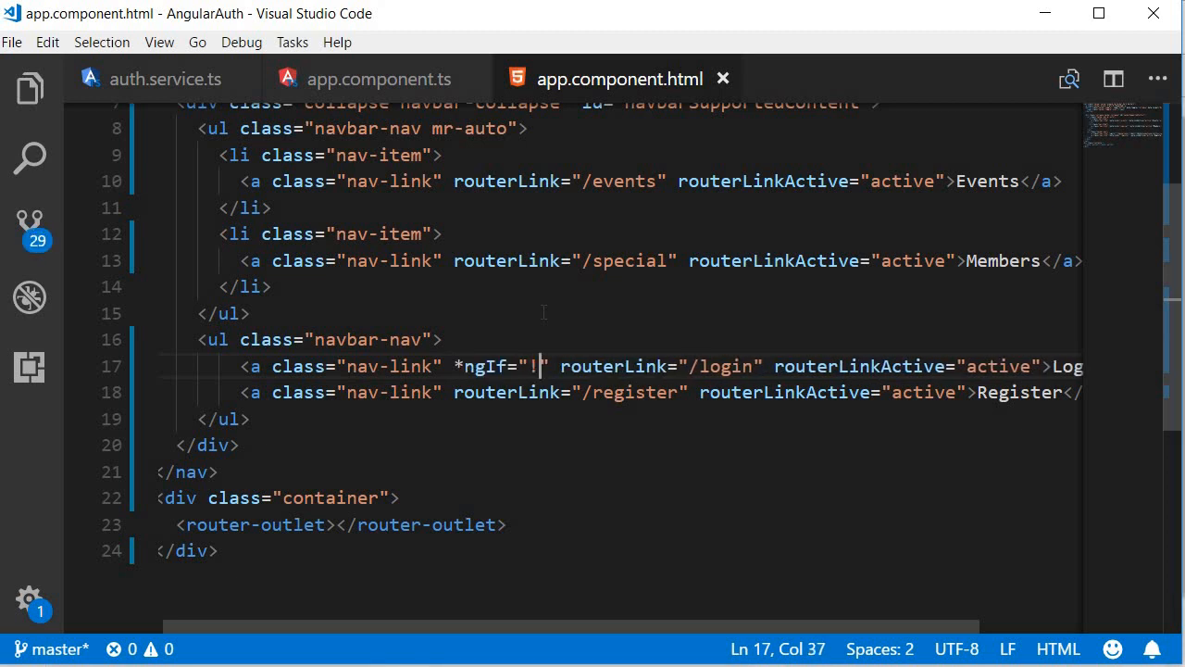
text(_)
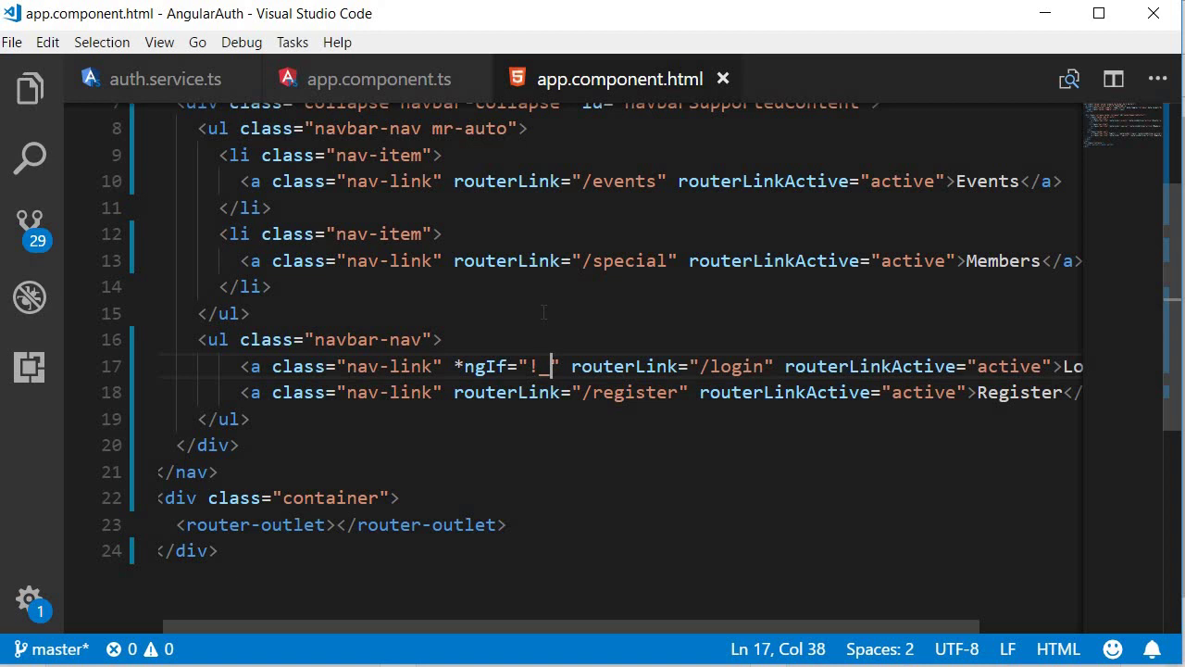
text(authService.loggedIn()
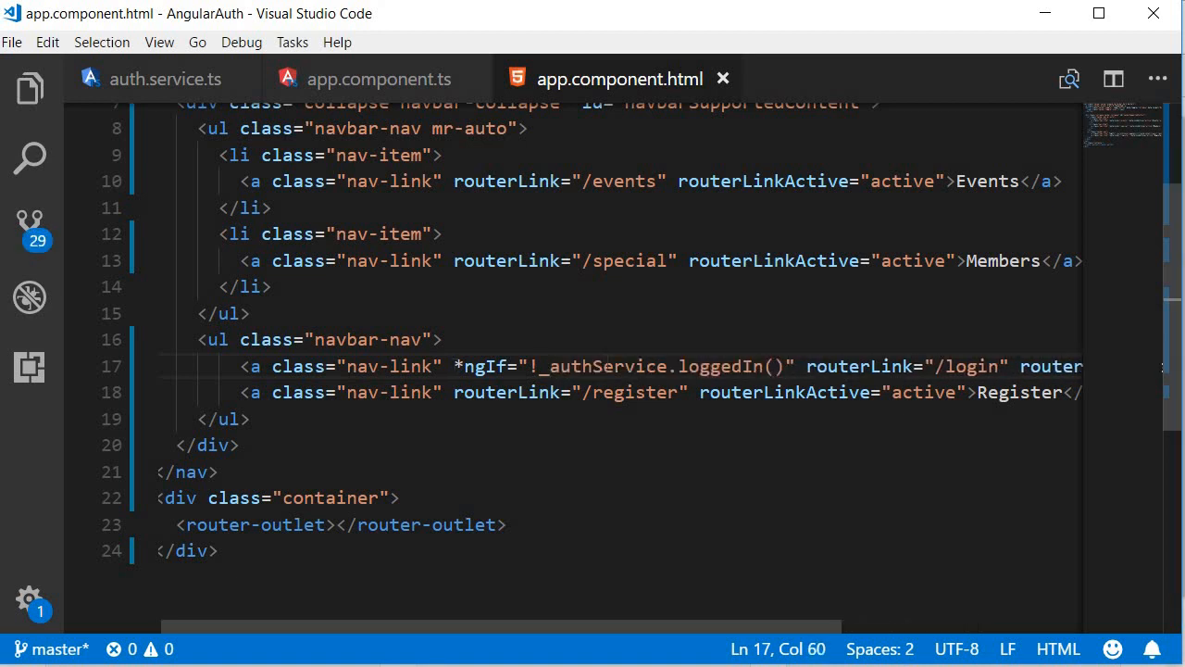
drag(454, 365, 795, 366)
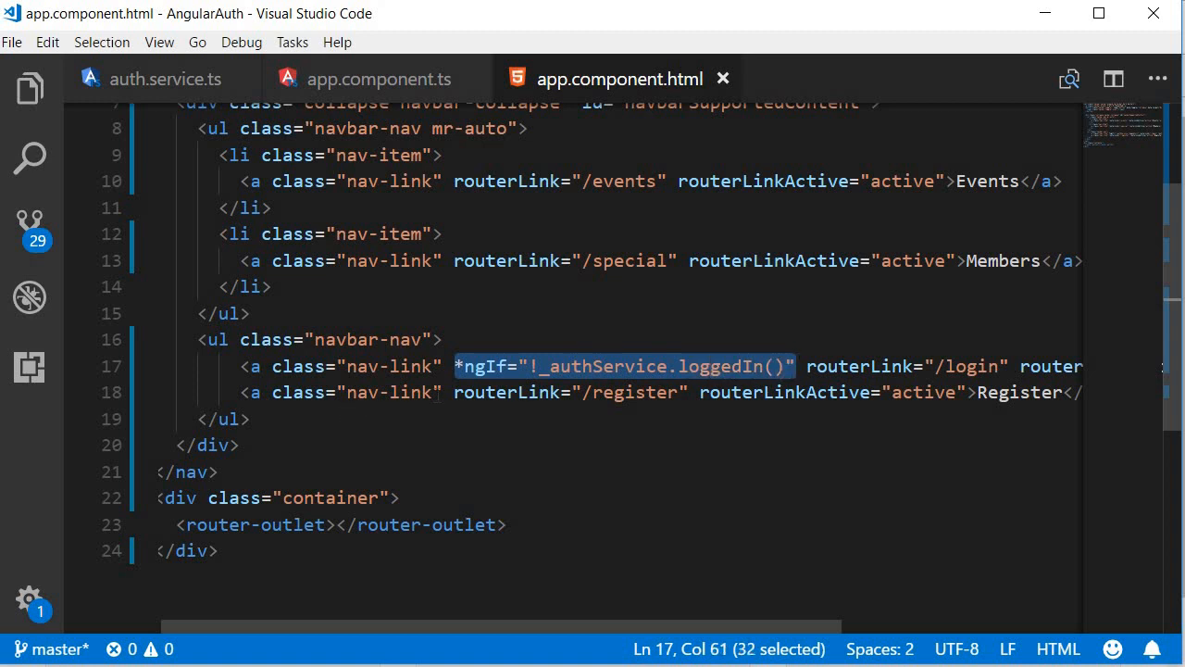
text(*ngIf="!_authService.loggedIn()")
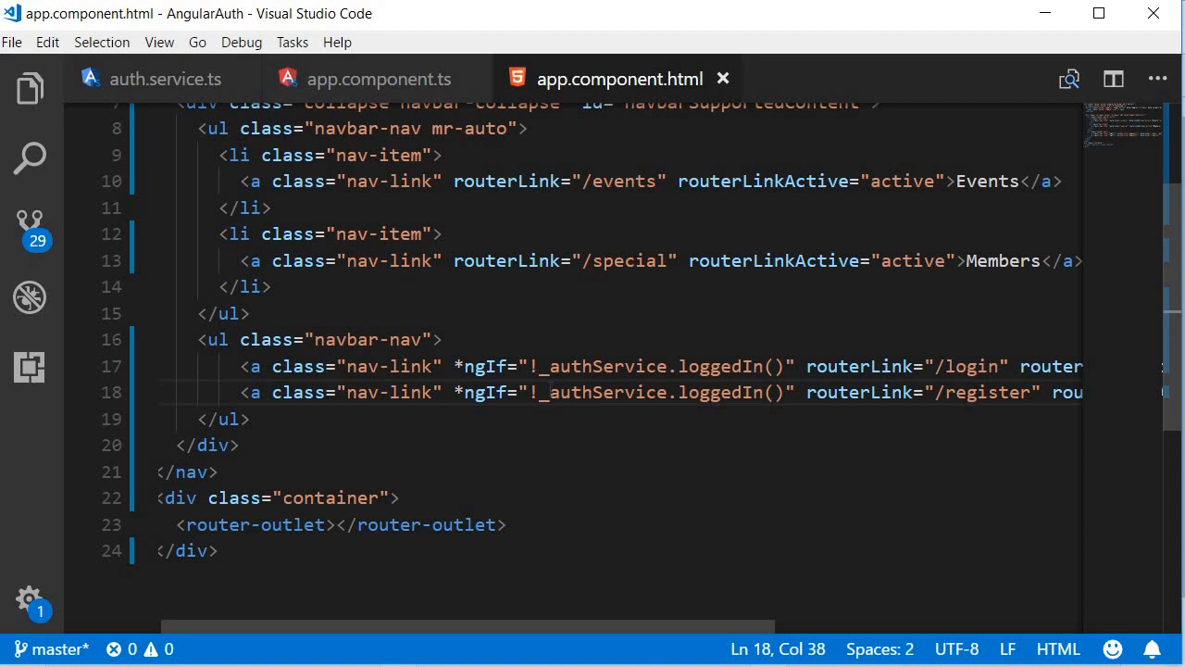
text(<a></a>)
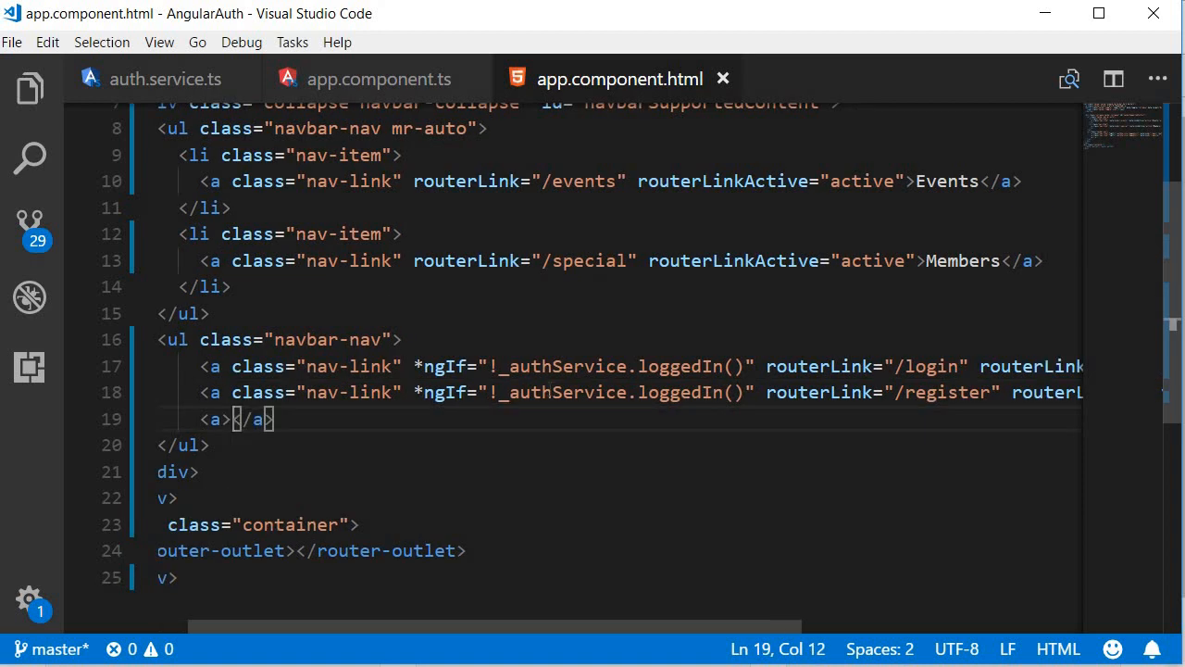
- Create a Logout nav-link with cursor:pointer, shown when _authService.loggedIn() is true
text(Logout)
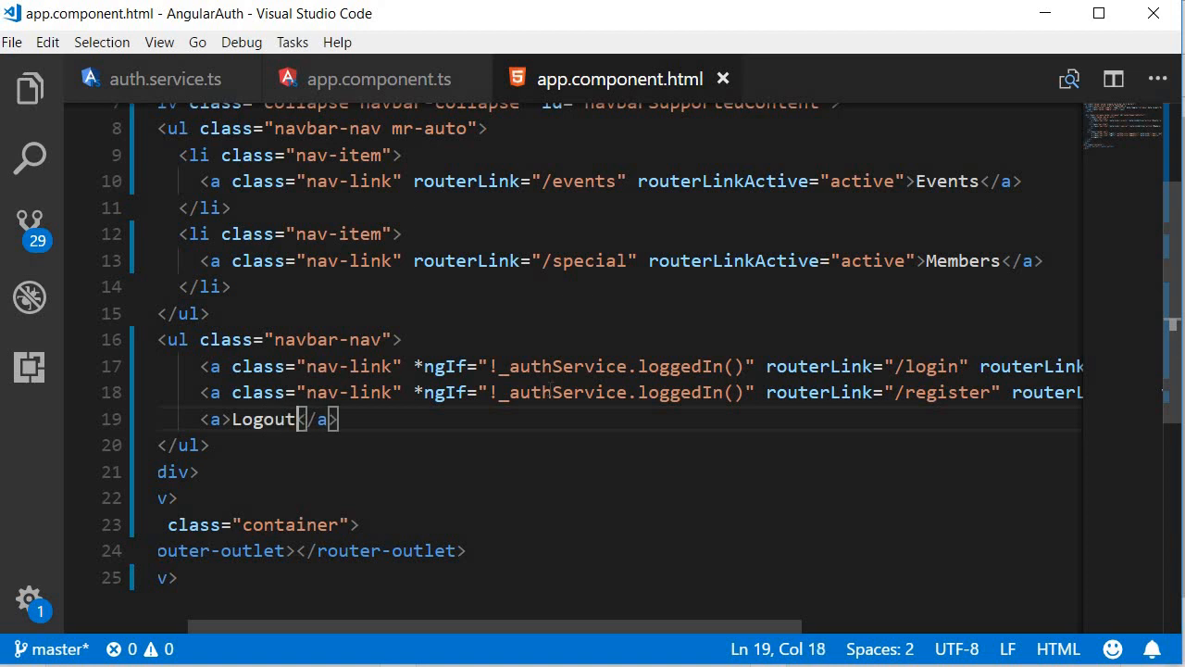
text(class="nav-link")
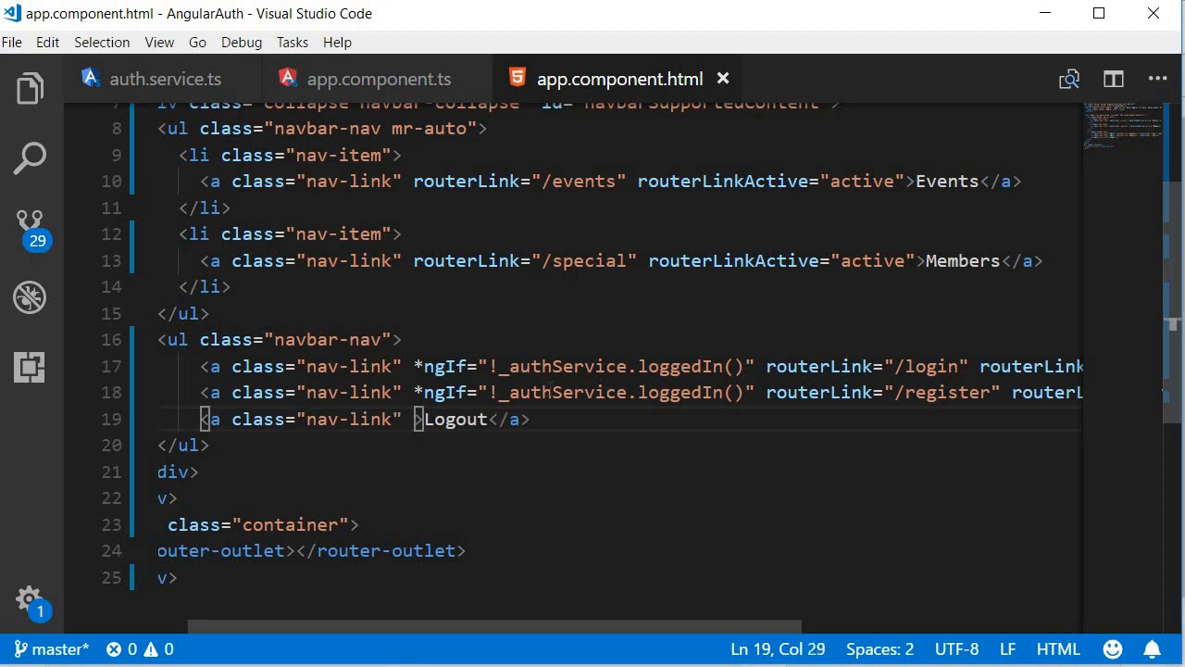
text(style=)
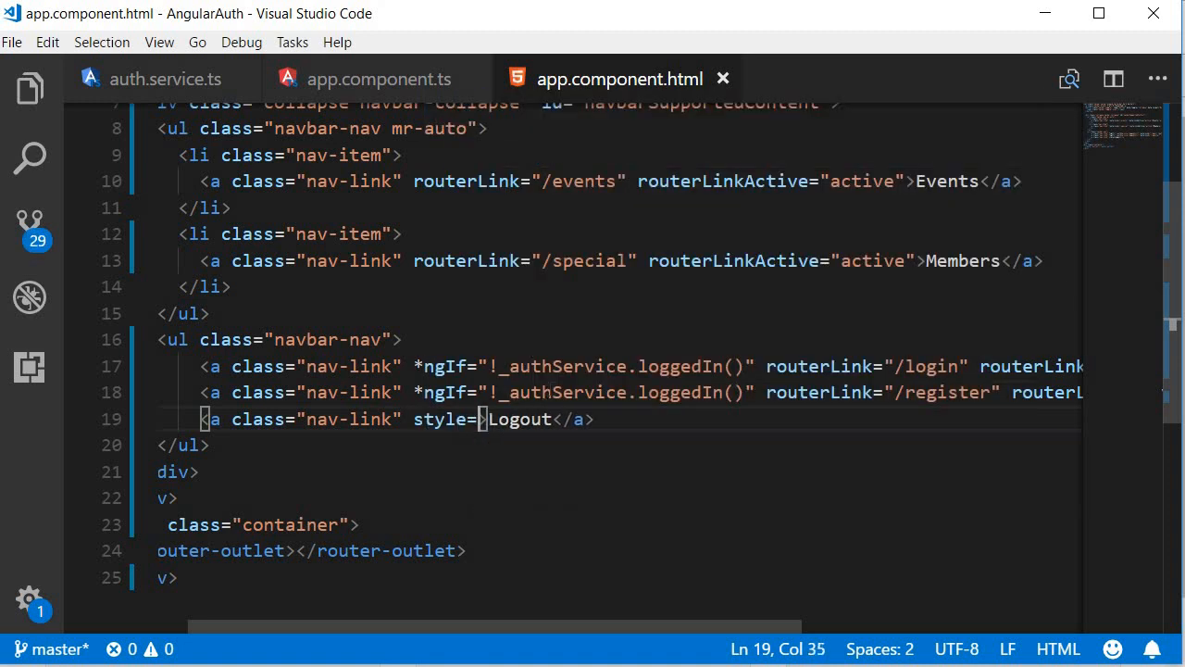
text(cursor:pointer")
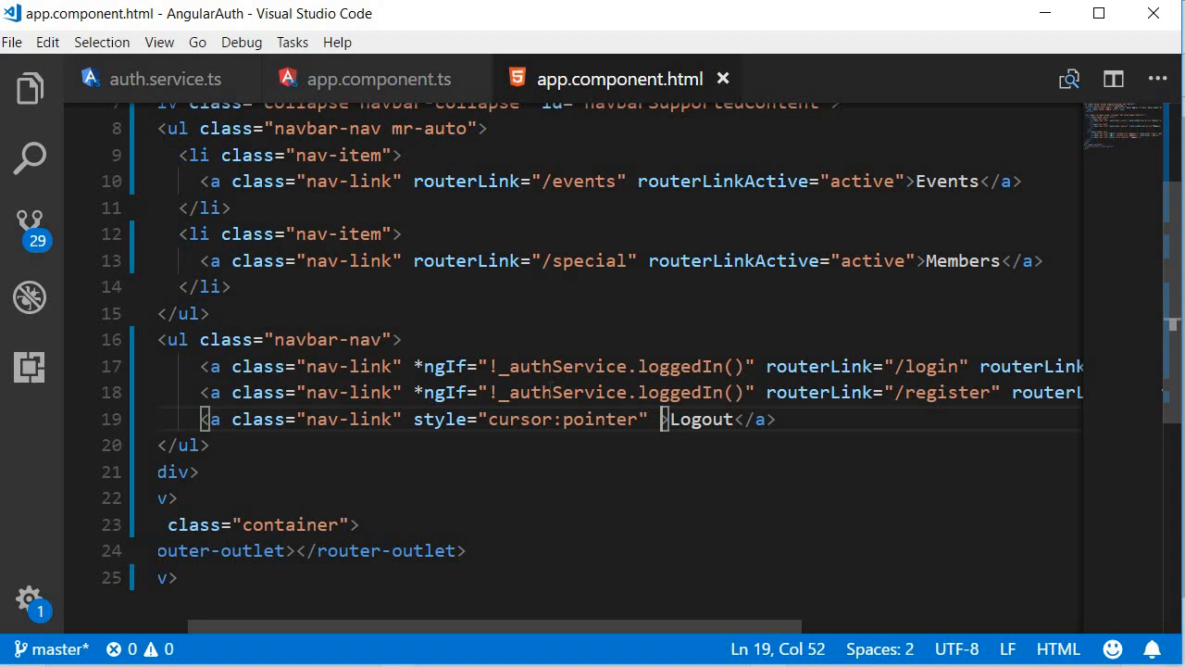
text(*ngIf="!_authService.loggedIn()")
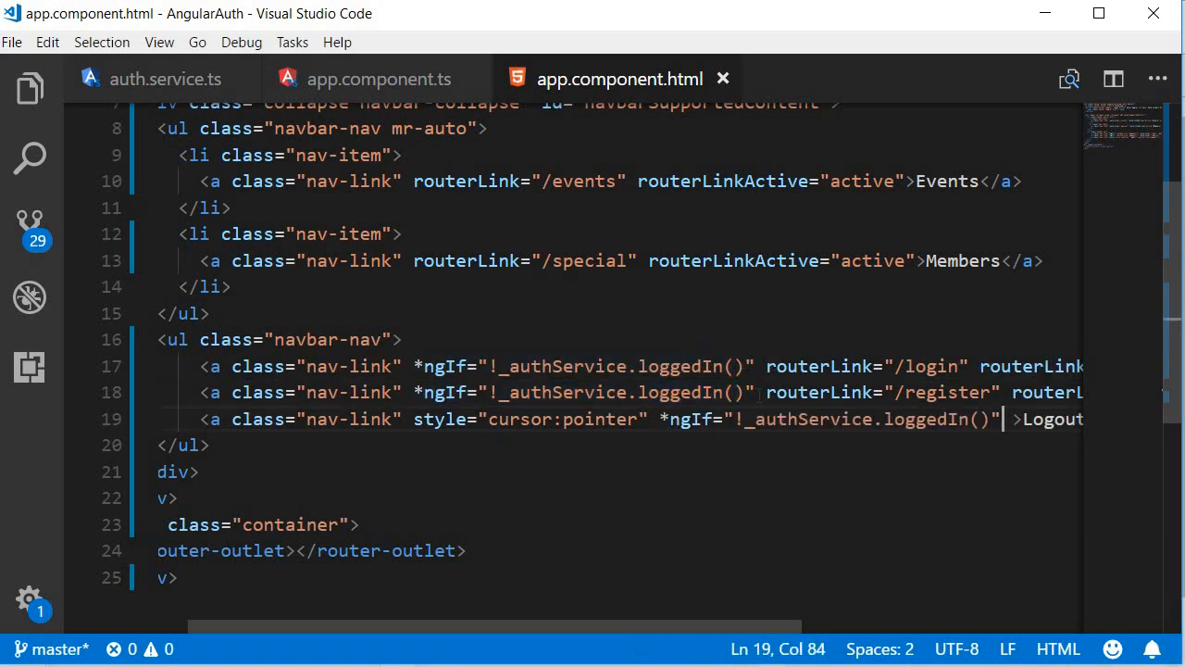
click(750, 419)
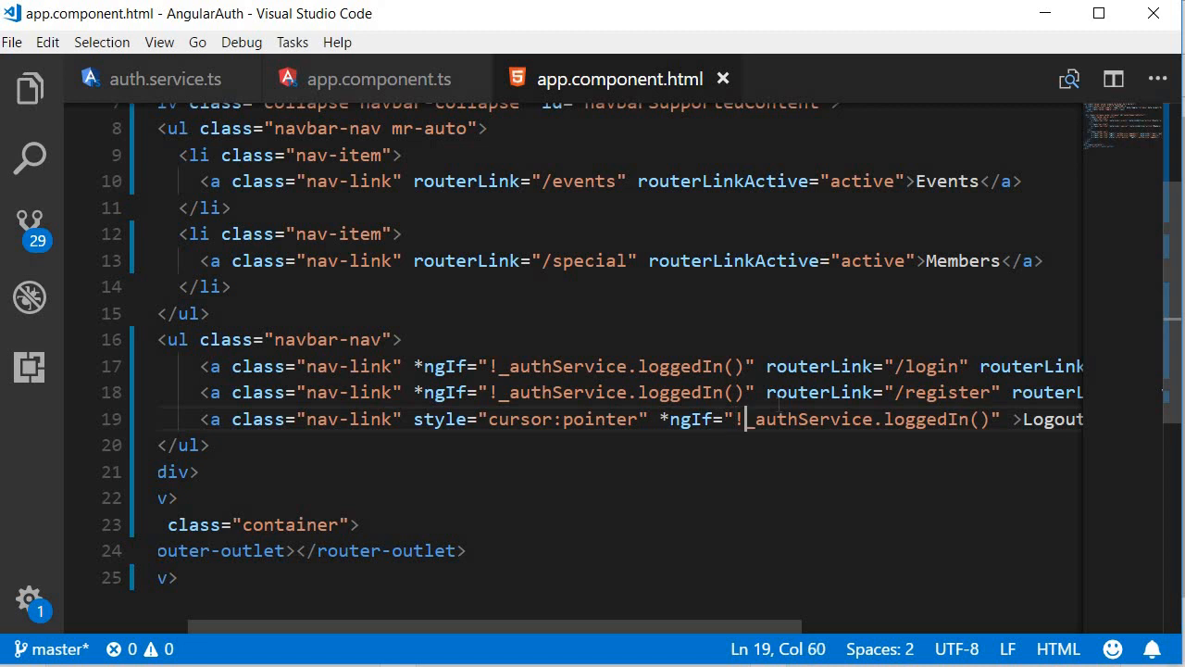
key(Backspace)
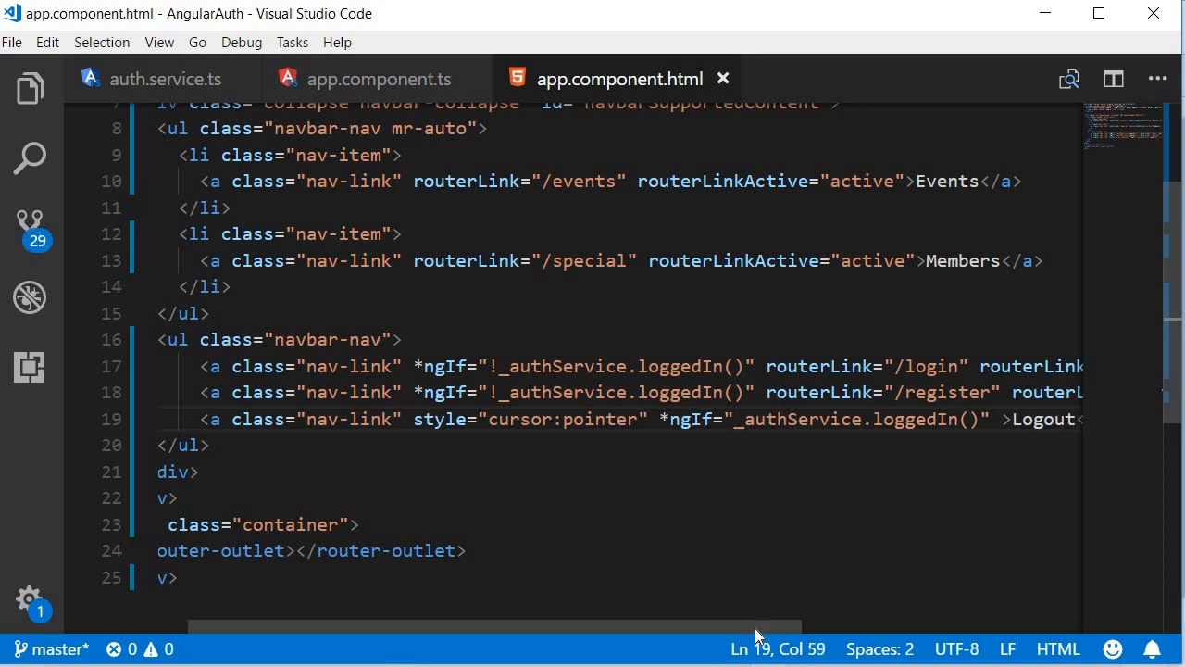
- Add (click)="_authService.logoutUser()" to the Logout anchor
scroll(right, 3)
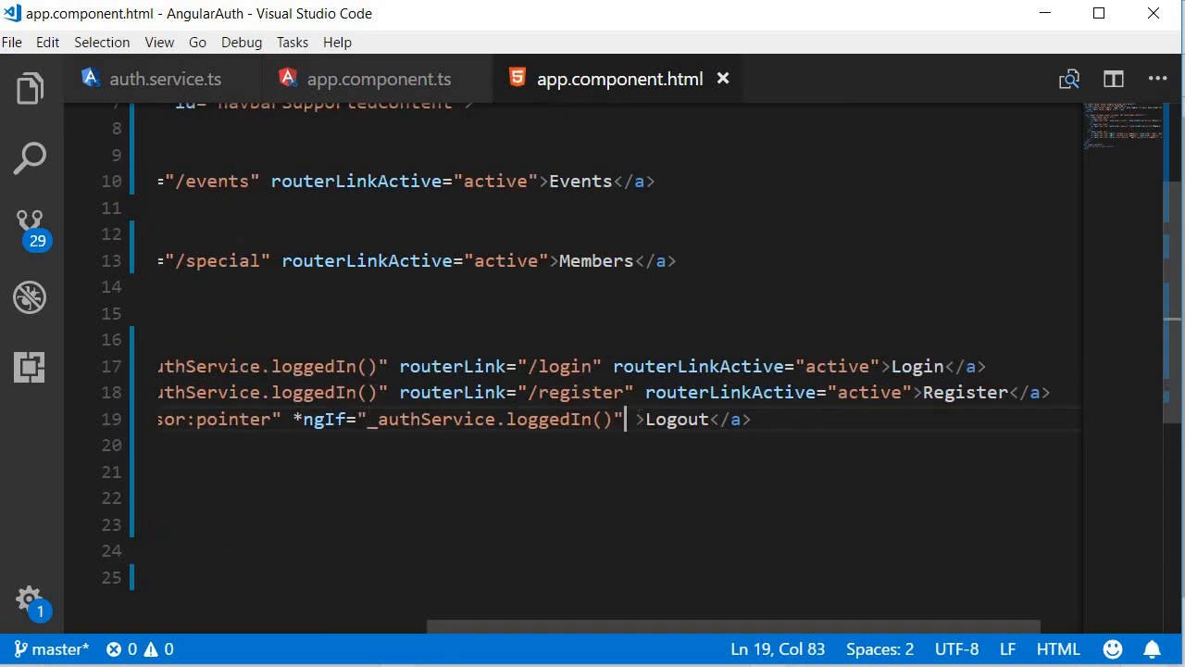
text((click)="_authService.logoutUser()")
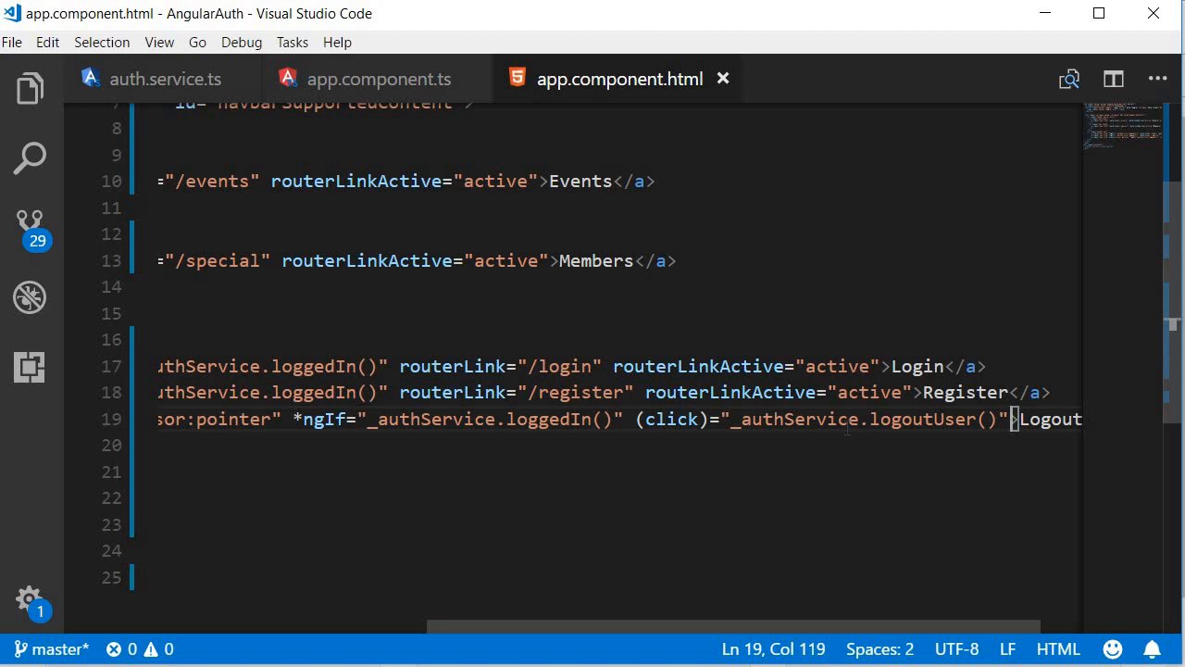
click(165, 78)
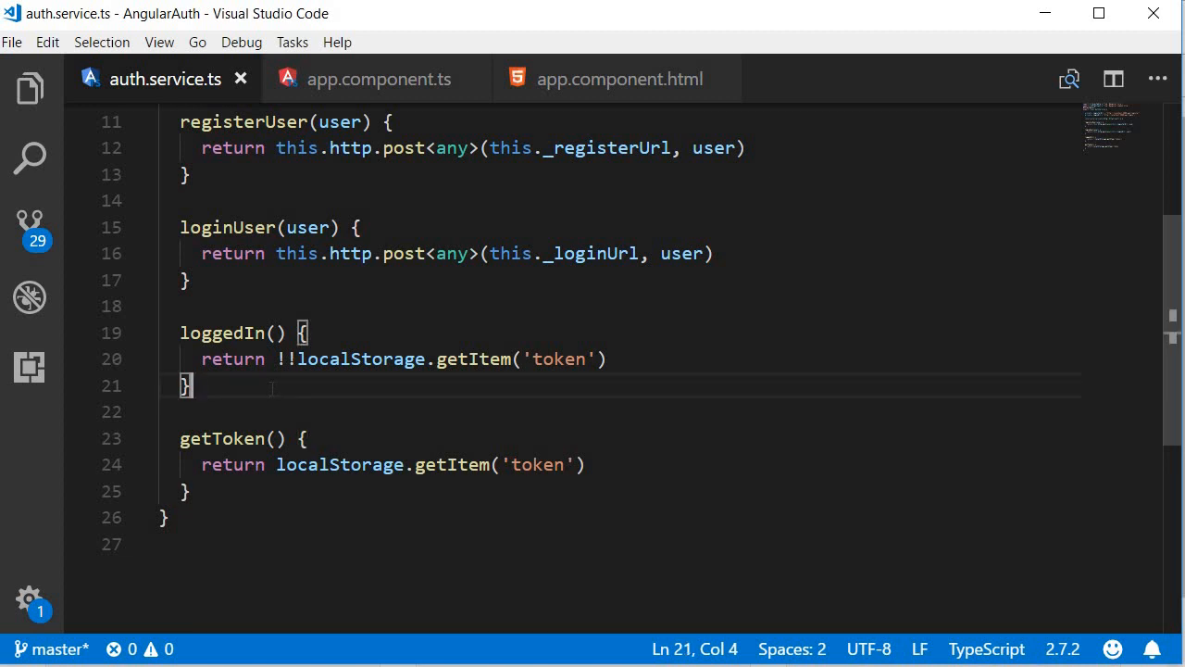
- Write a logoutUser() method in auth.service.ts calling localStorage.removeItem('token')
text(logoutUser() {)
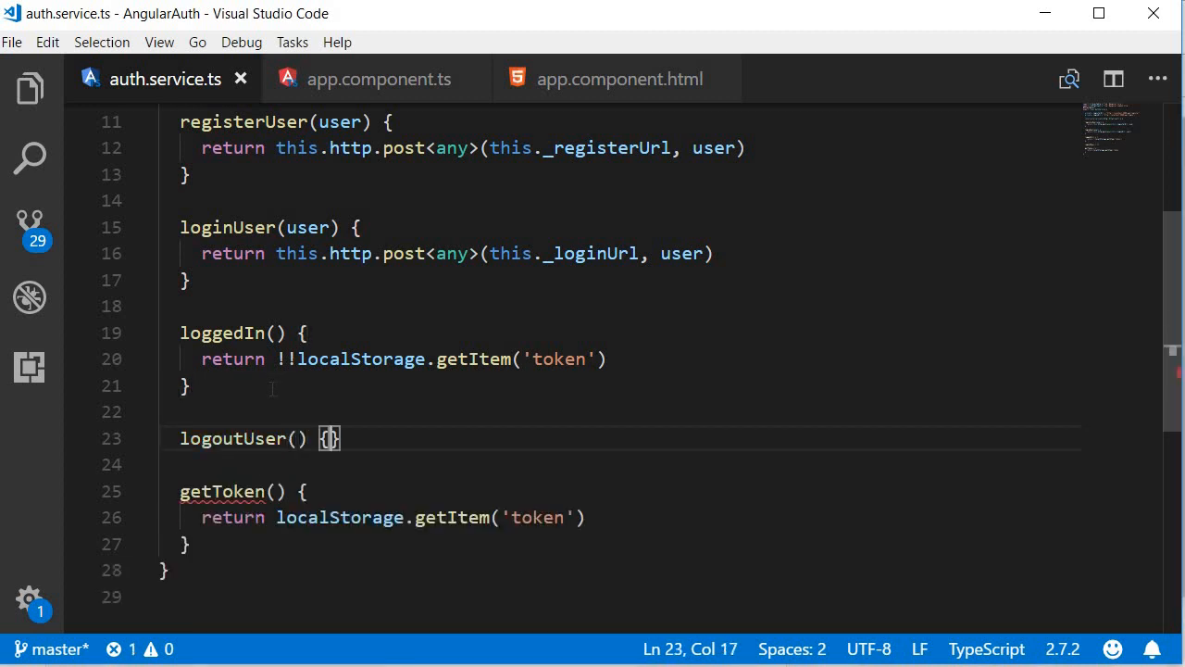
text(local)
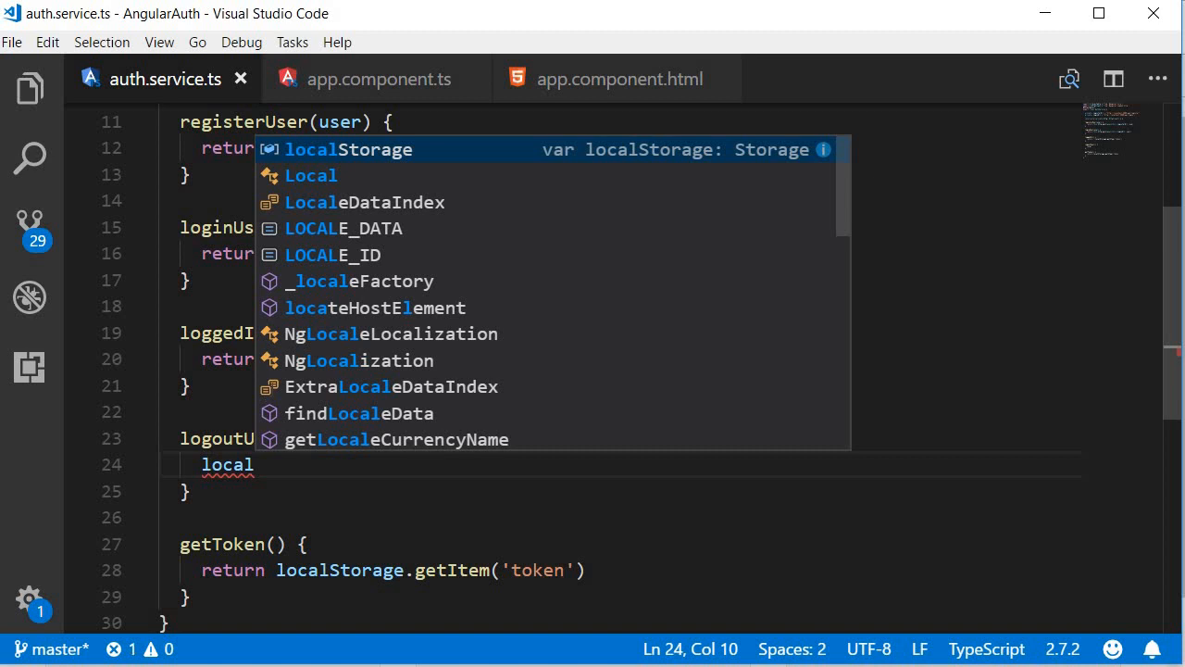
text(Storage.removeItem)
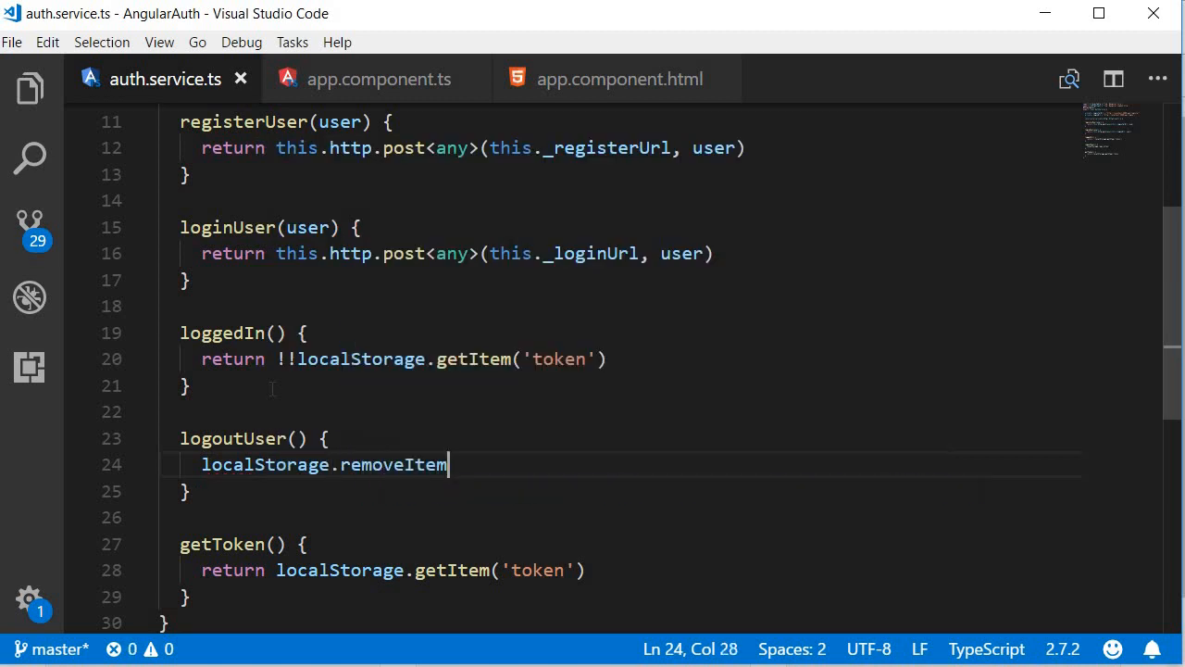
text(('t)
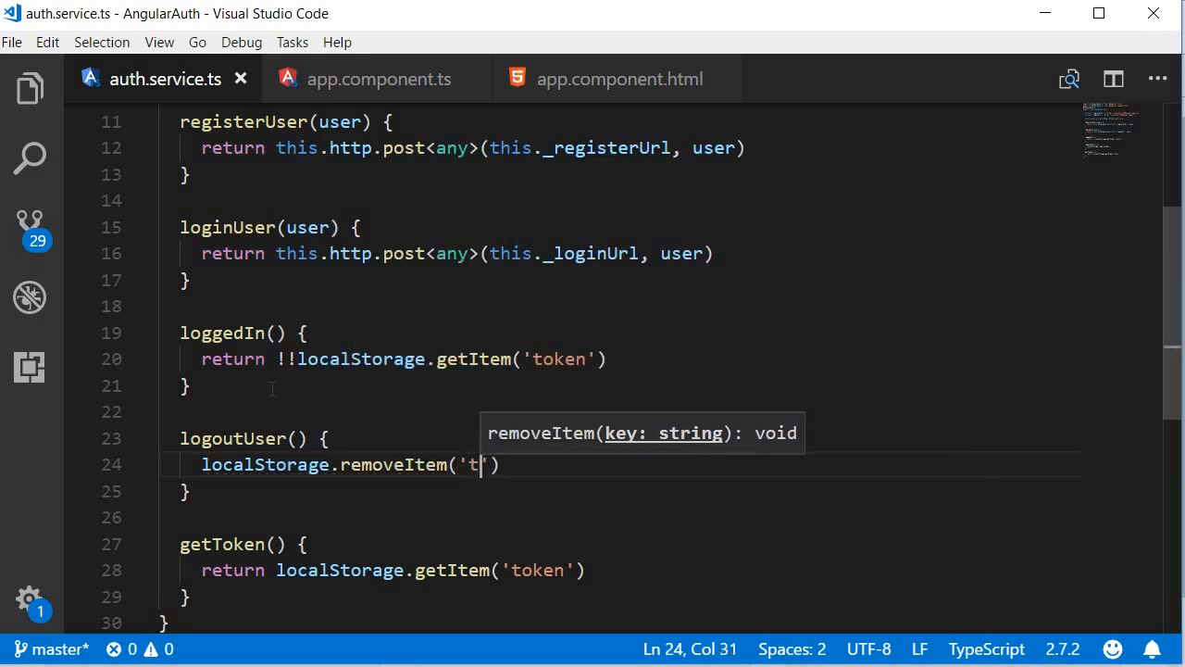
text(oken)
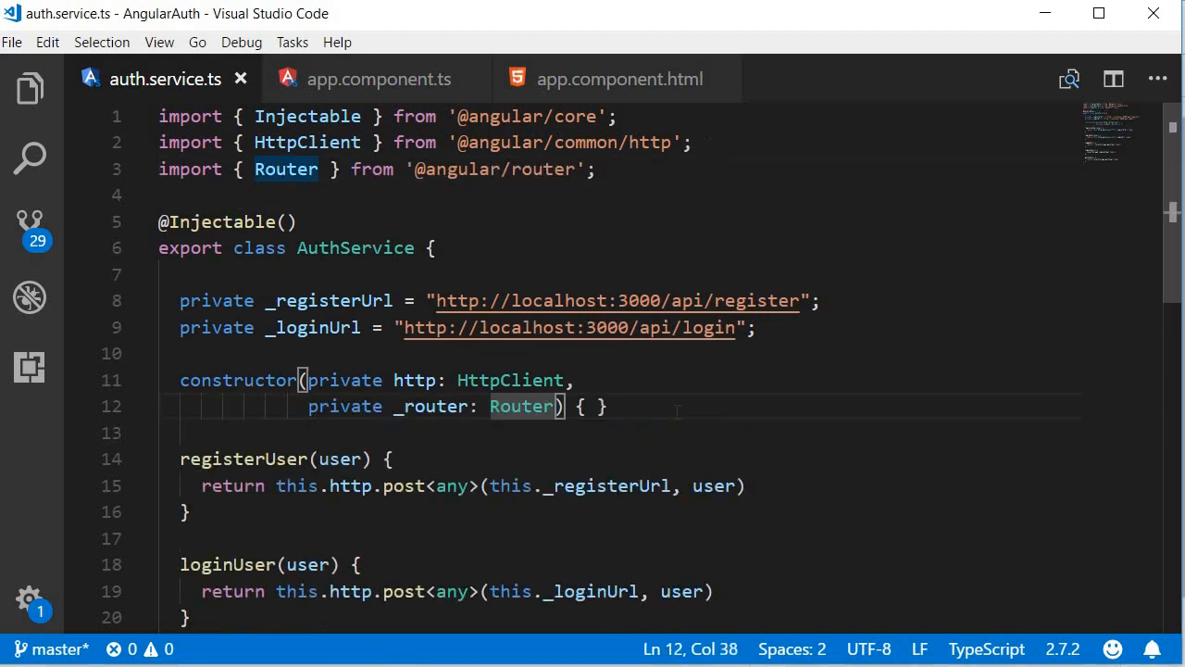
- Add this._router.navigate(['/events']) to logoutUser and save the auth service
scroll(down, 3)
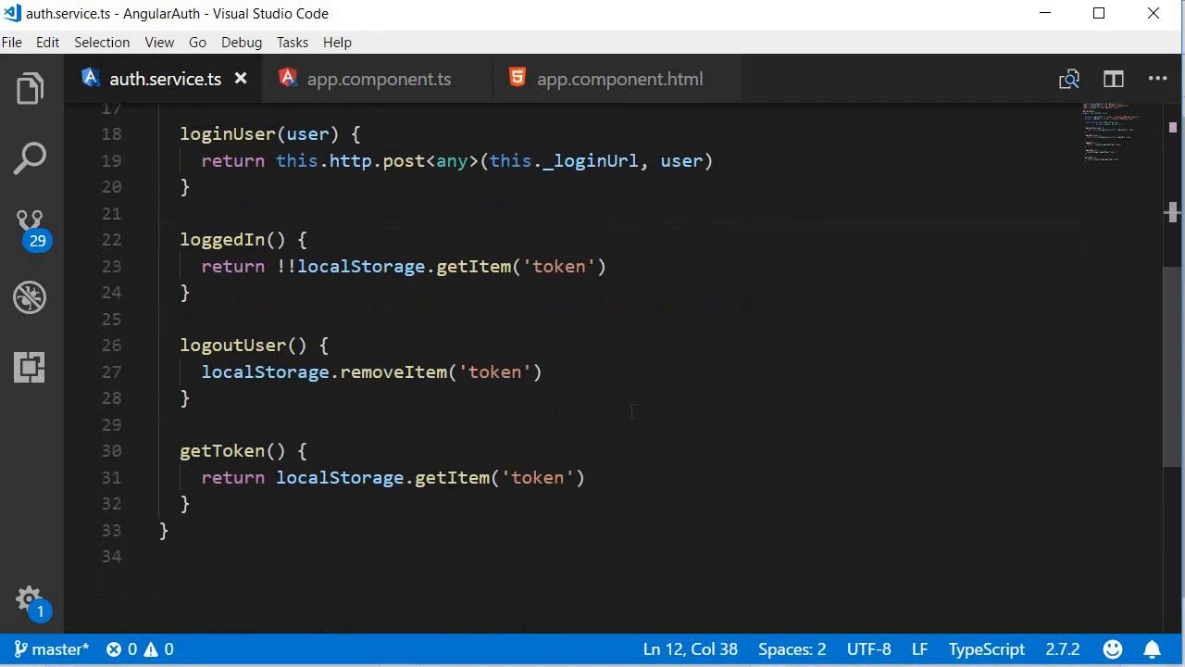
text(this._router.navigate(['/events']))
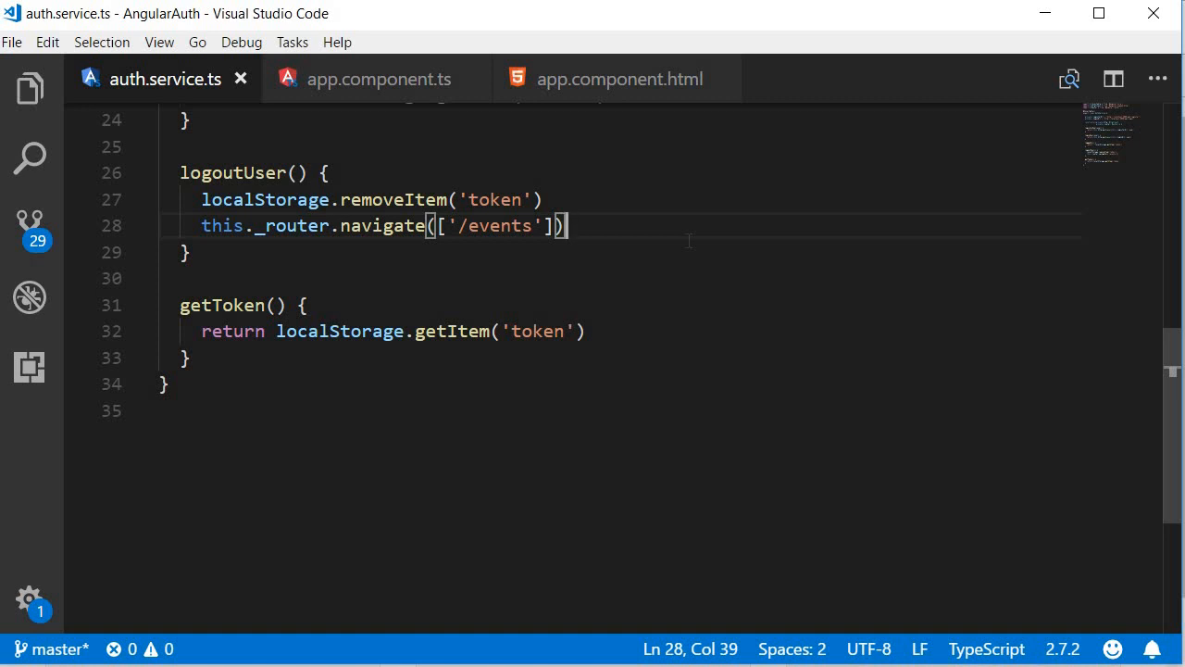
key(ctrl+k)
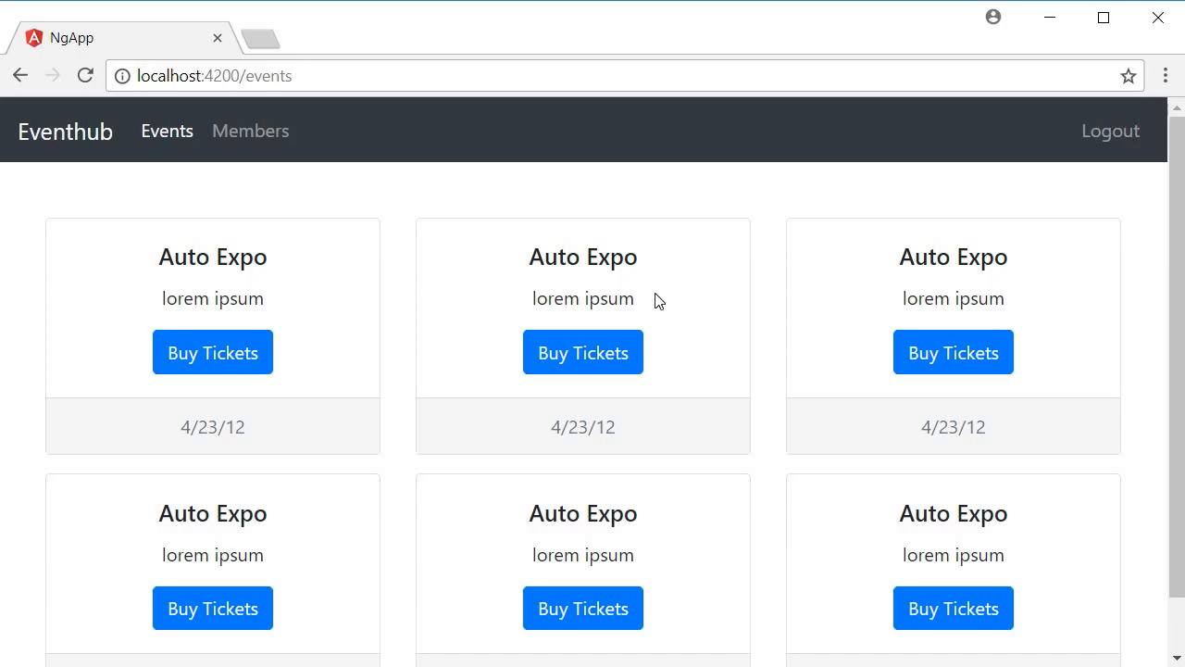
mouse_move(1116, 230)
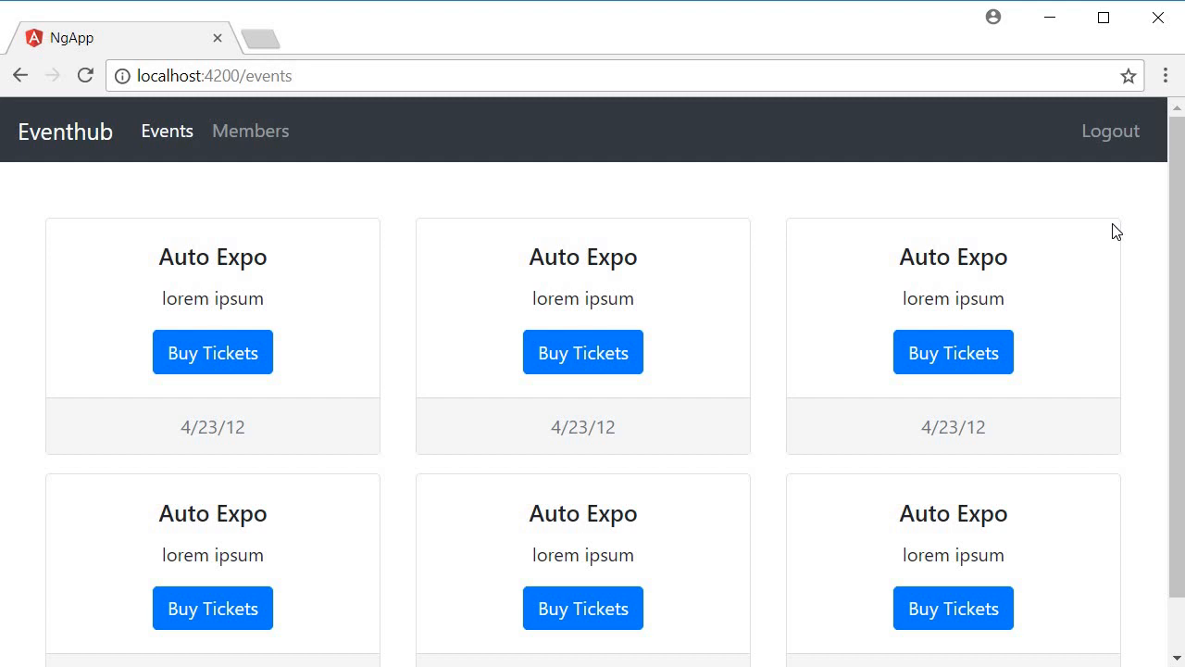
mouse_move(1101, 229)
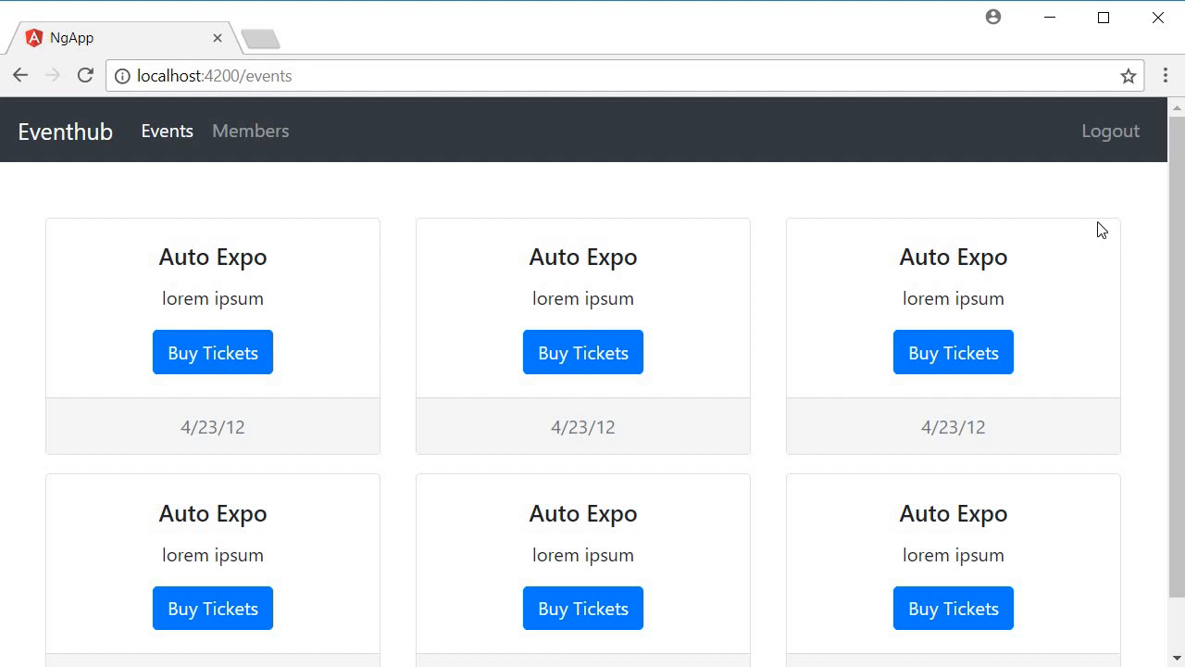
mouse_move(1043, 144)
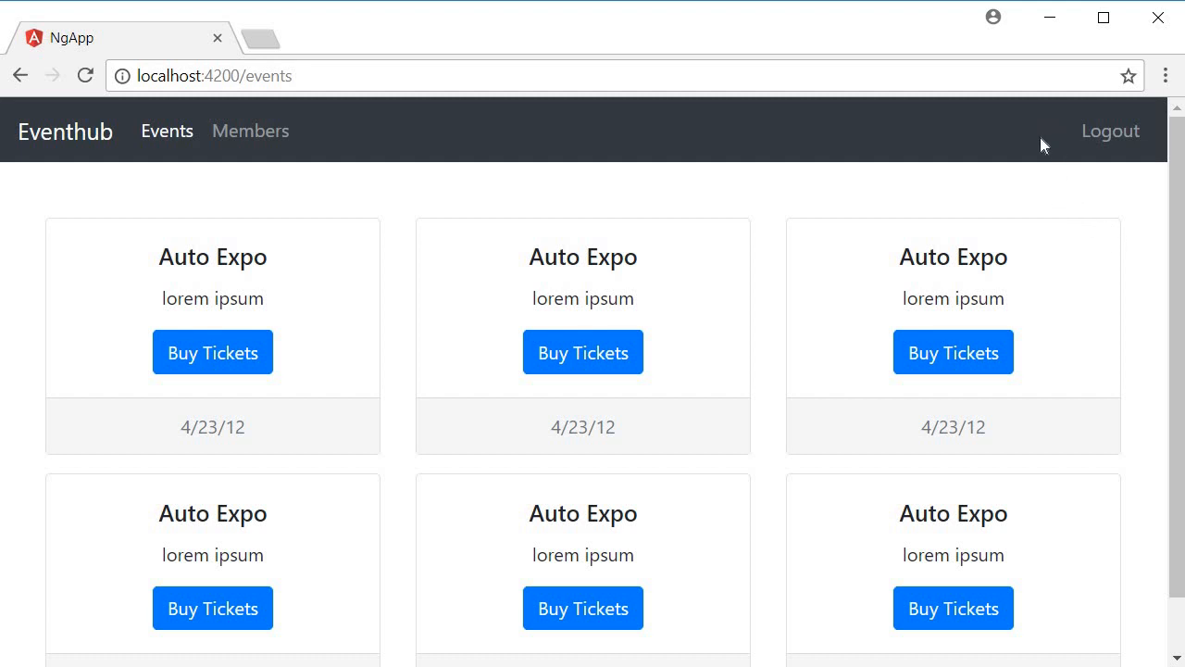
mouse_move(1098, 150)
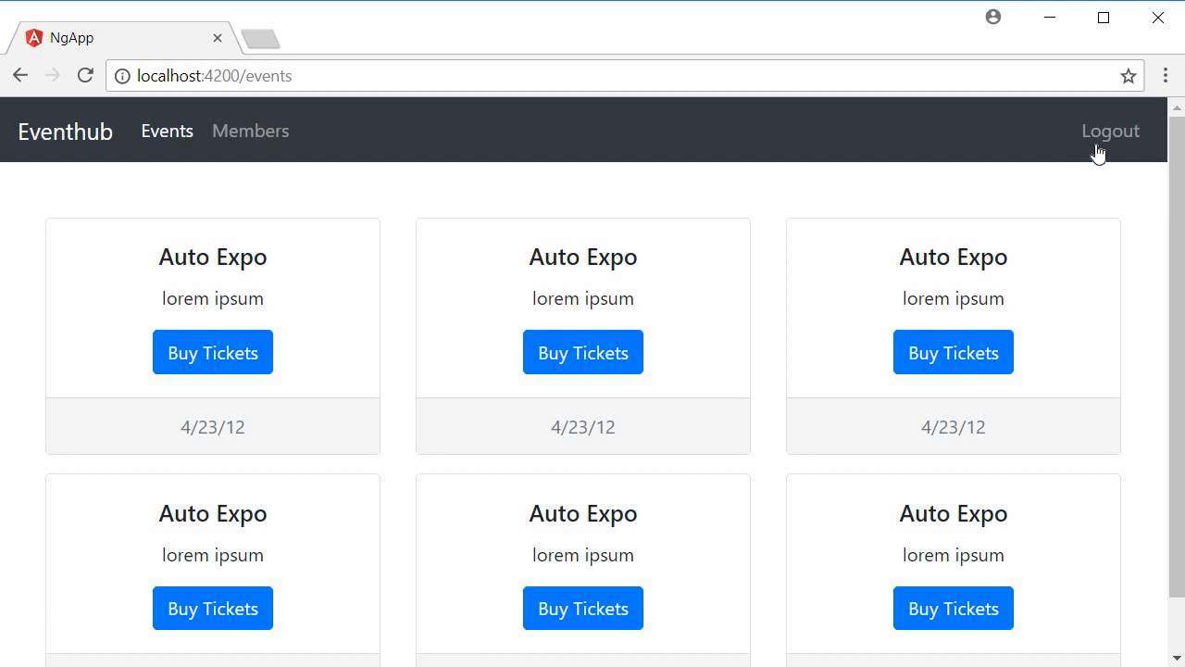
mouse_move(1031, 178)
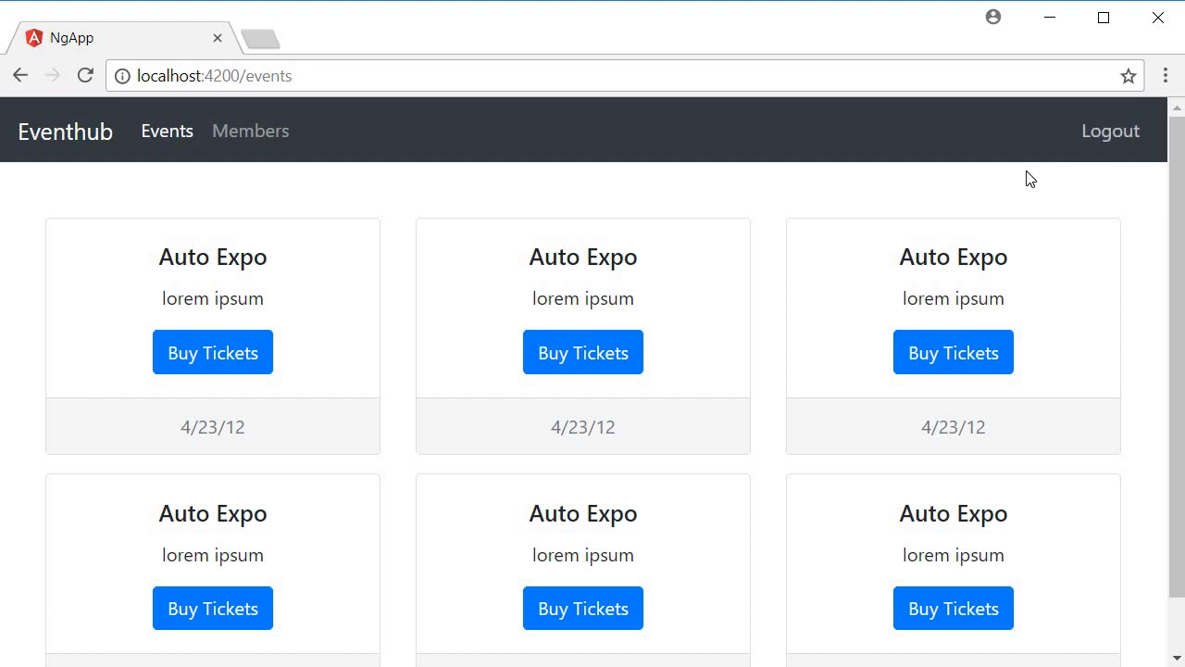
- Click Logout in the Eventhub navbar to log out
click(1110, 130)
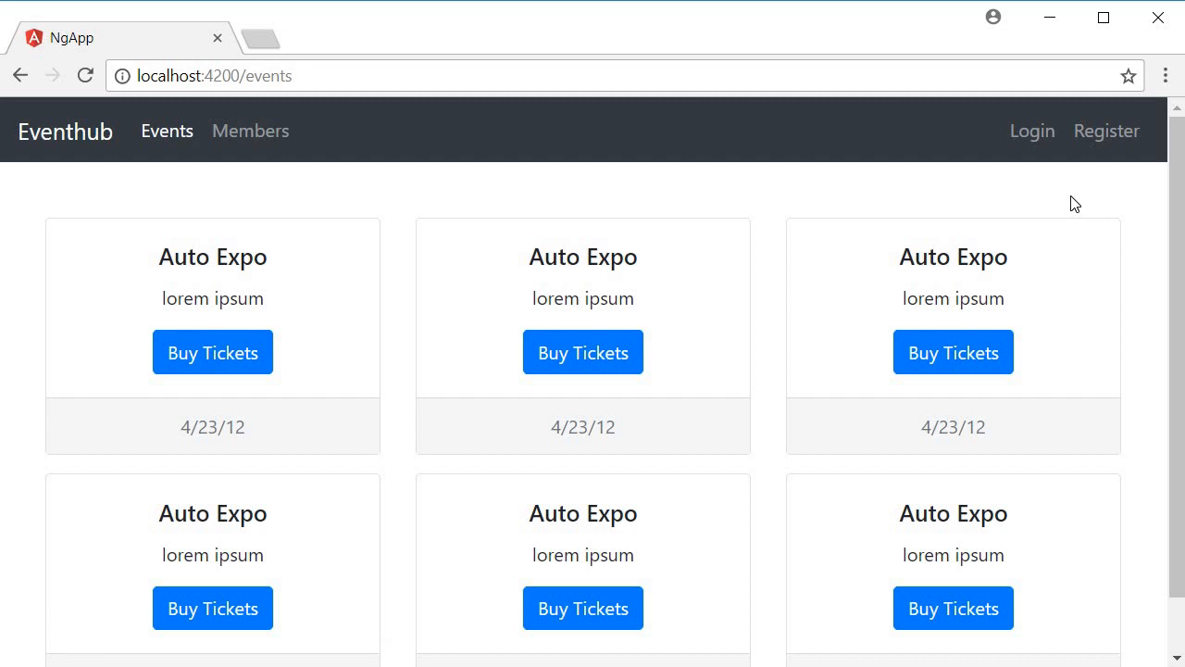
mouse_move(1044, 192)
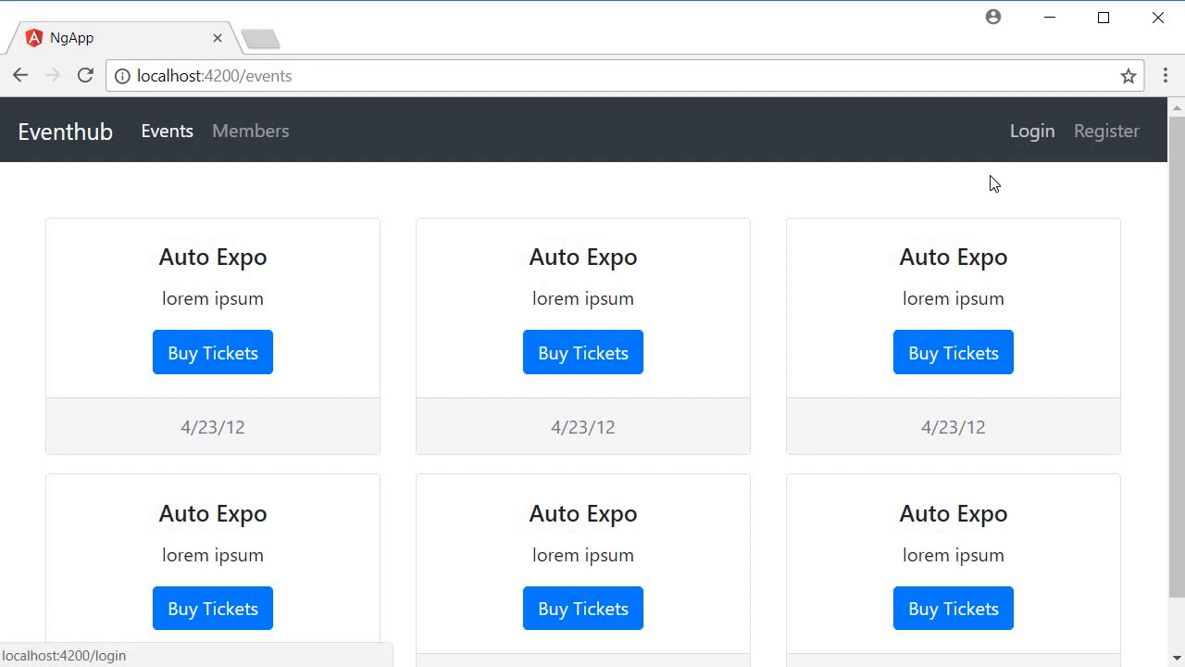
click(1031, 131)
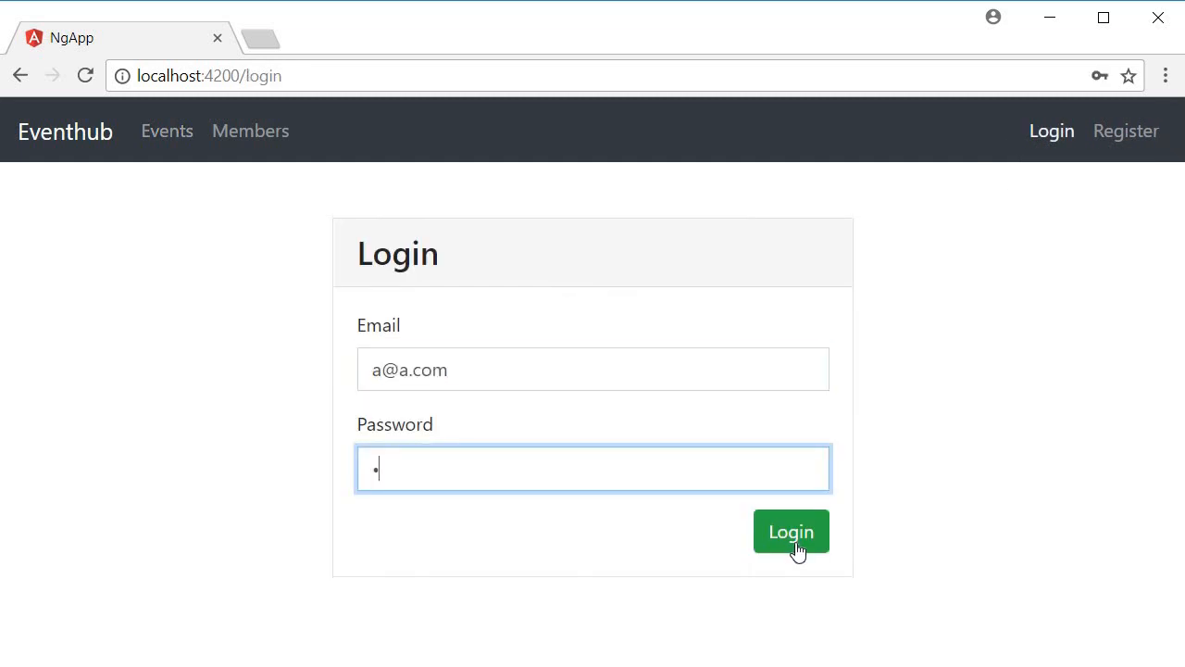
click(791, 532)
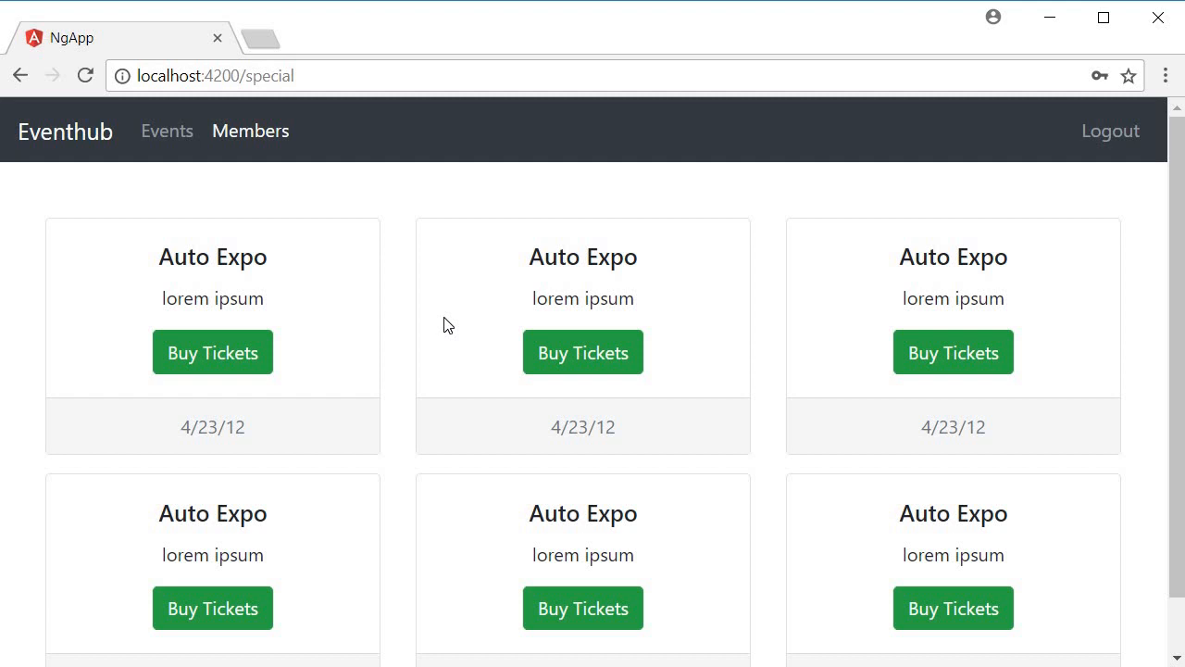
mouse_move(1122, 130)
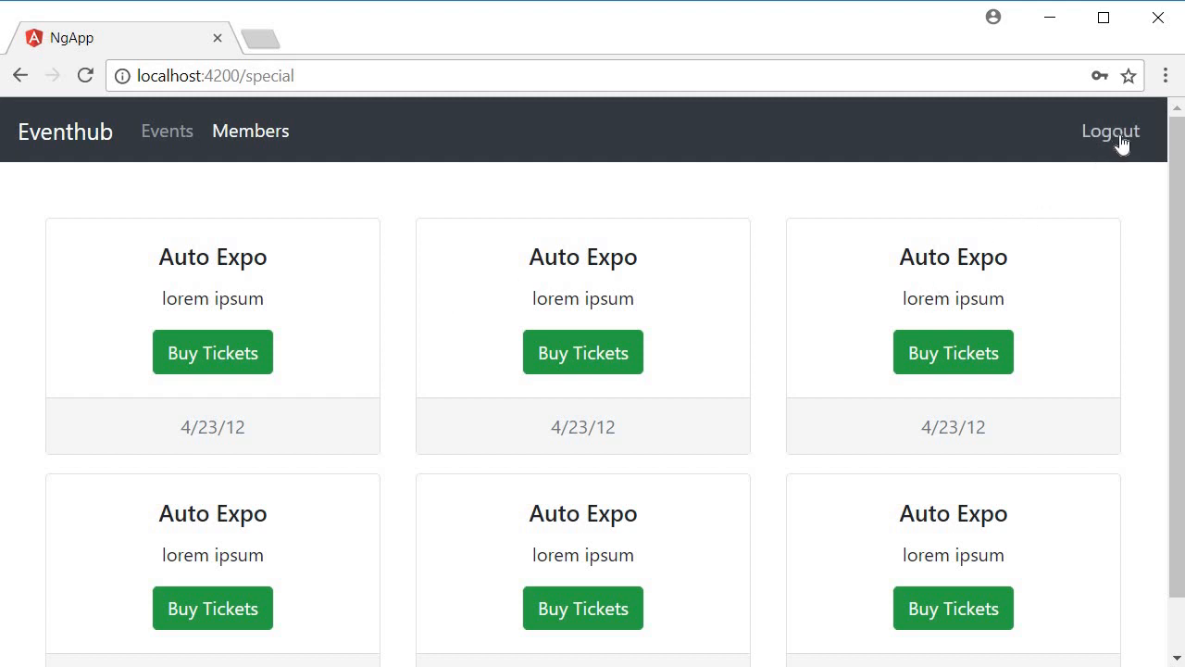
click(1111, 130)
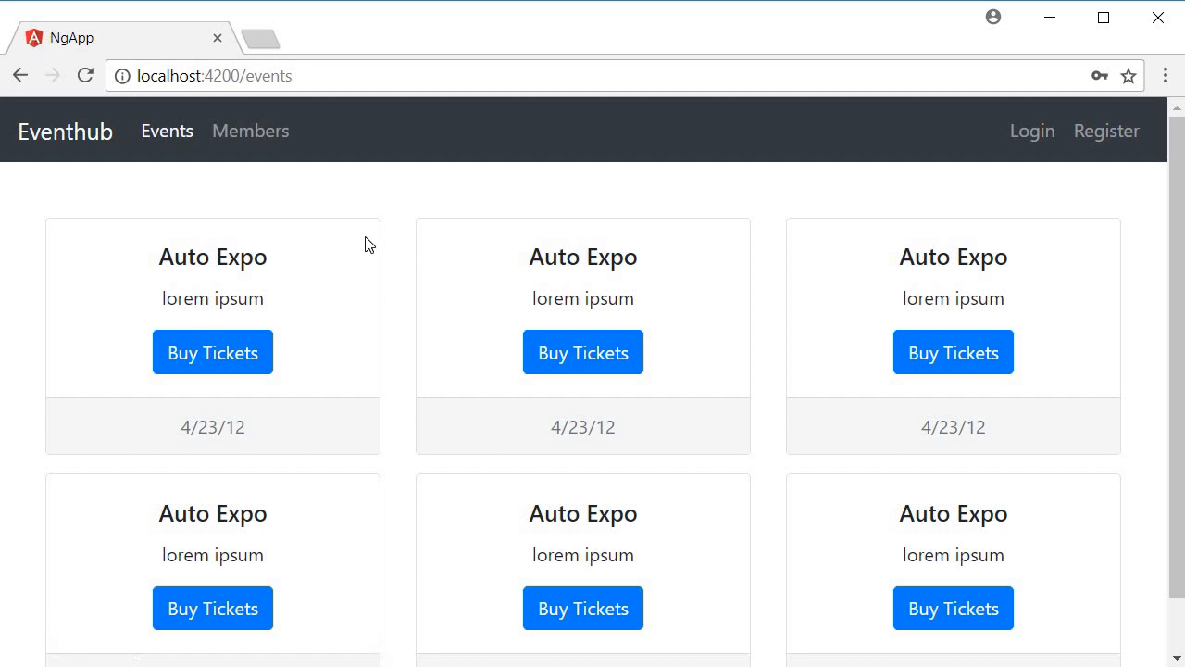
mouse_move(414, 320)
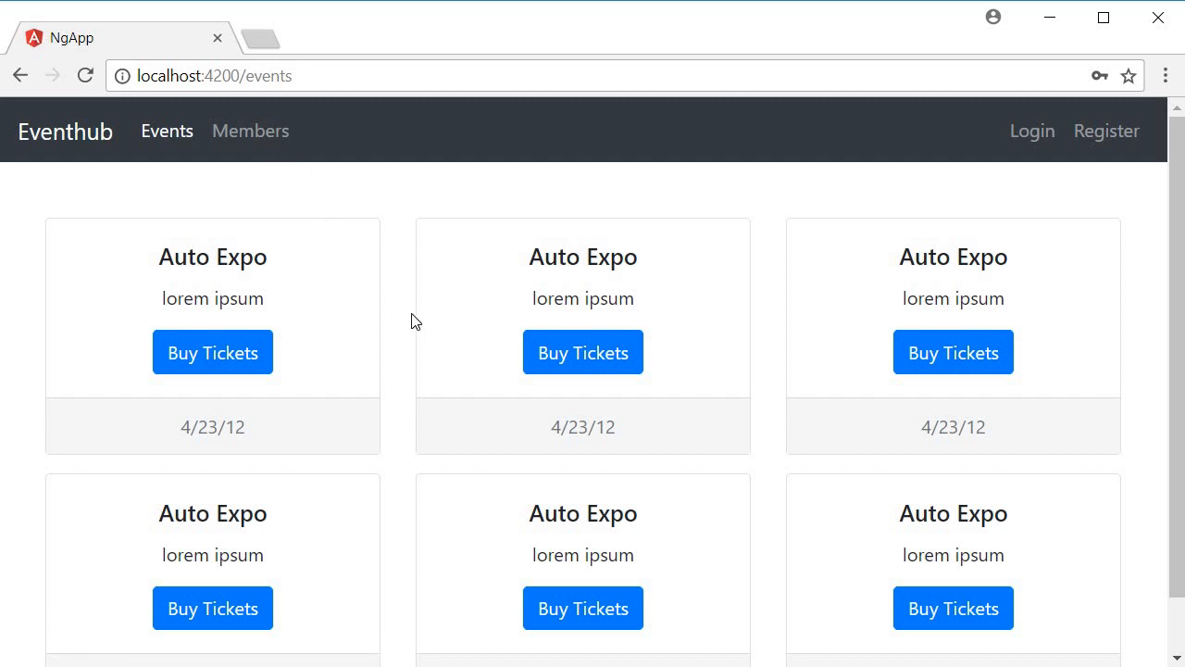